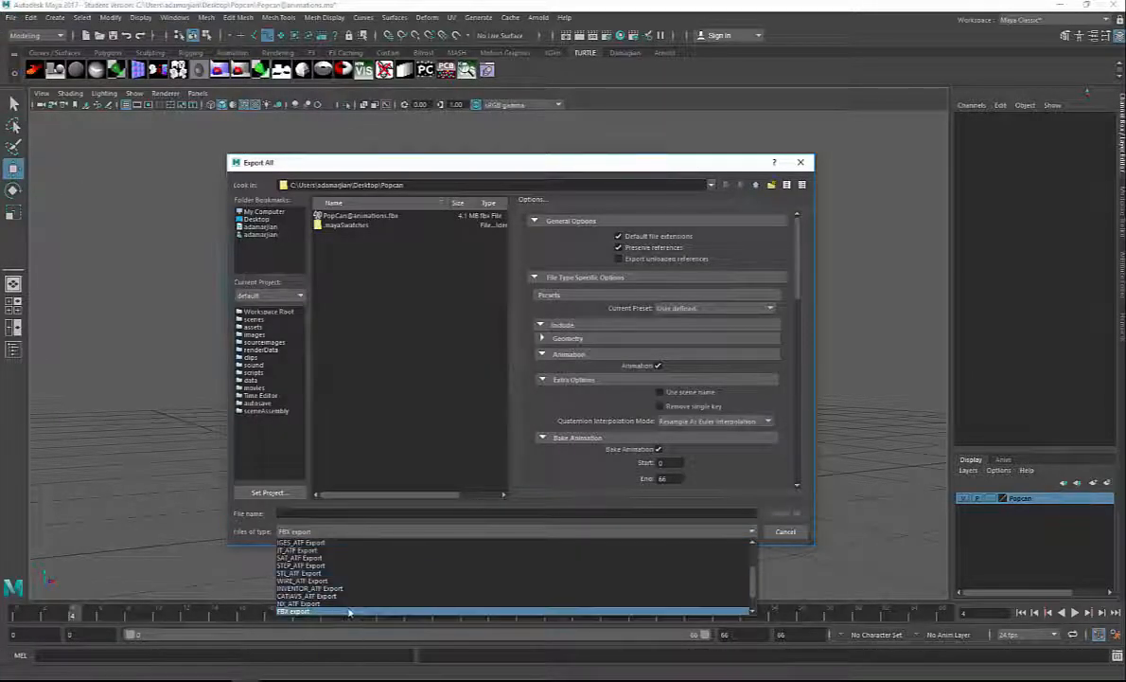
Choose FBX export in the Export All dialog's Files of type list
{"action": "left_click", "coordinate": [291, 610]}
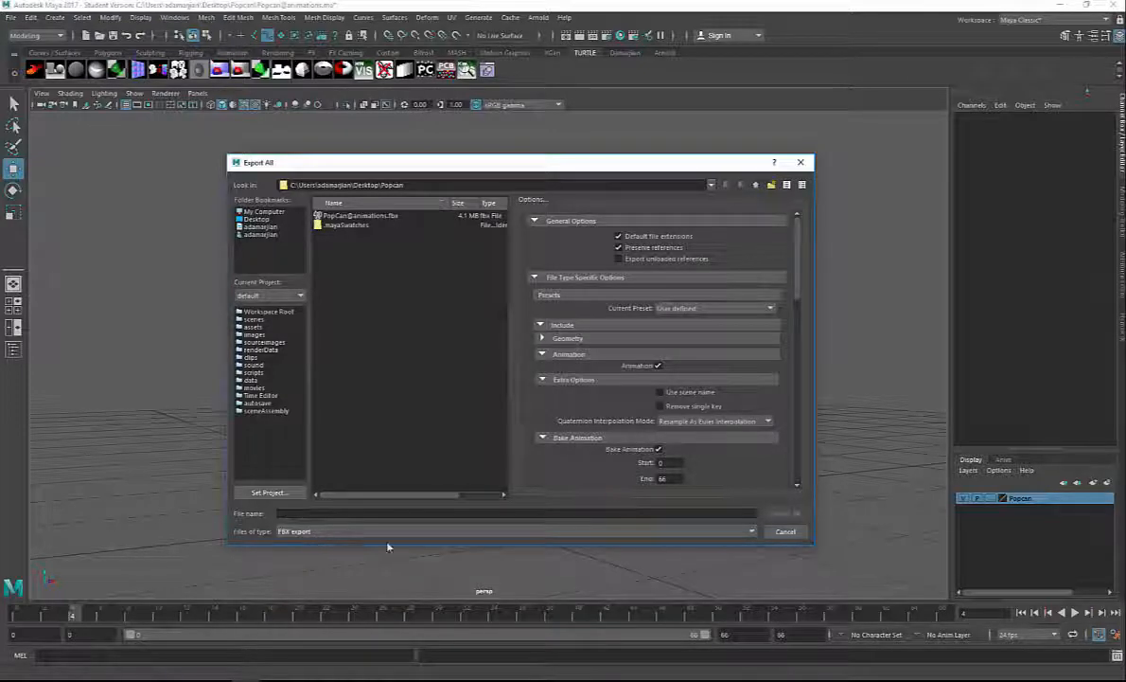
{"action": "mouse_move", "coordinate": [669, 508]}
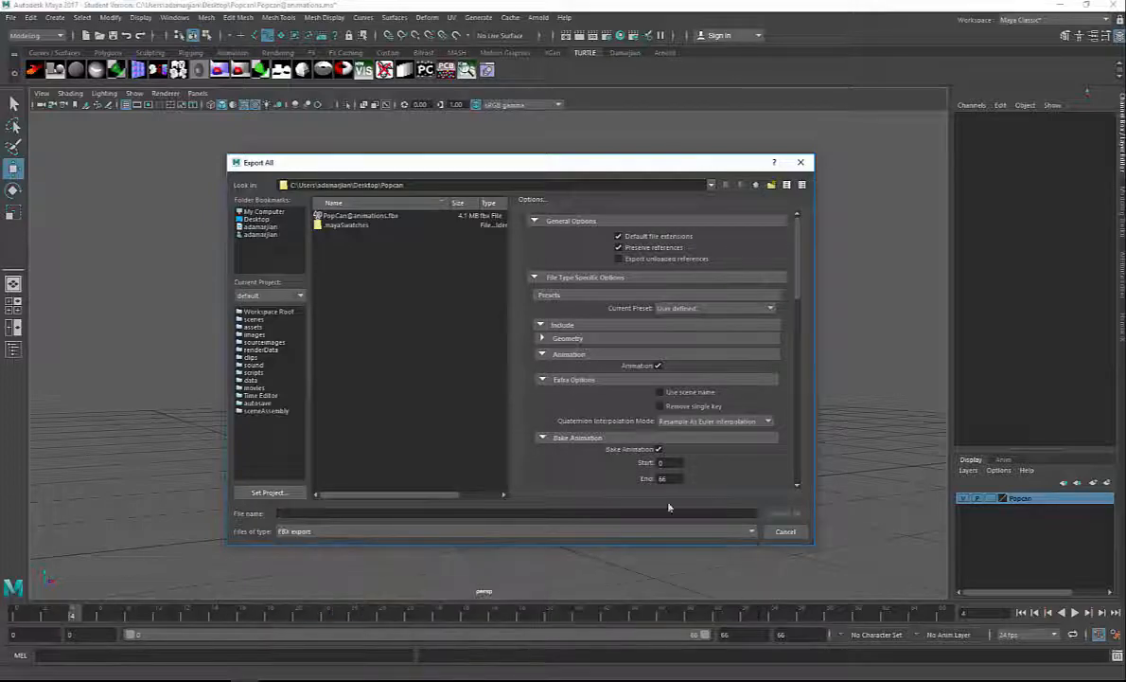
Confirm fbxmaya.mll is Loaded and set to Auto load in the Plug-in Manager
{"action": "left_click", "coordinate": [174, 17]}
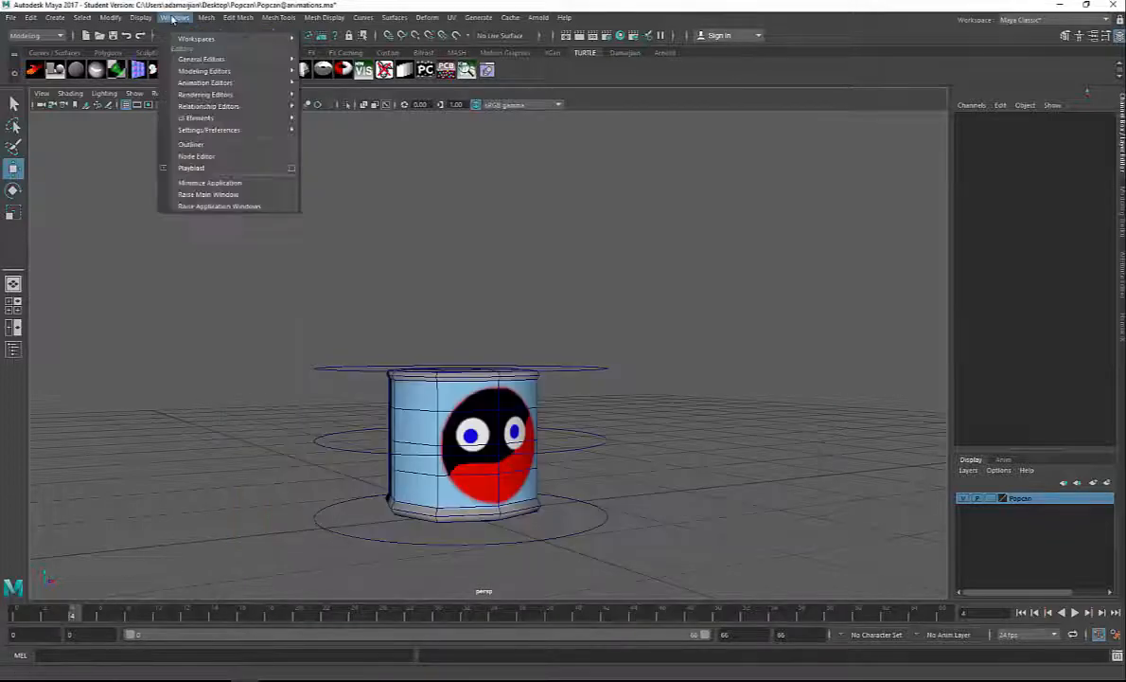
{"action": "mouse_move", "coordinate": [209, 130]}
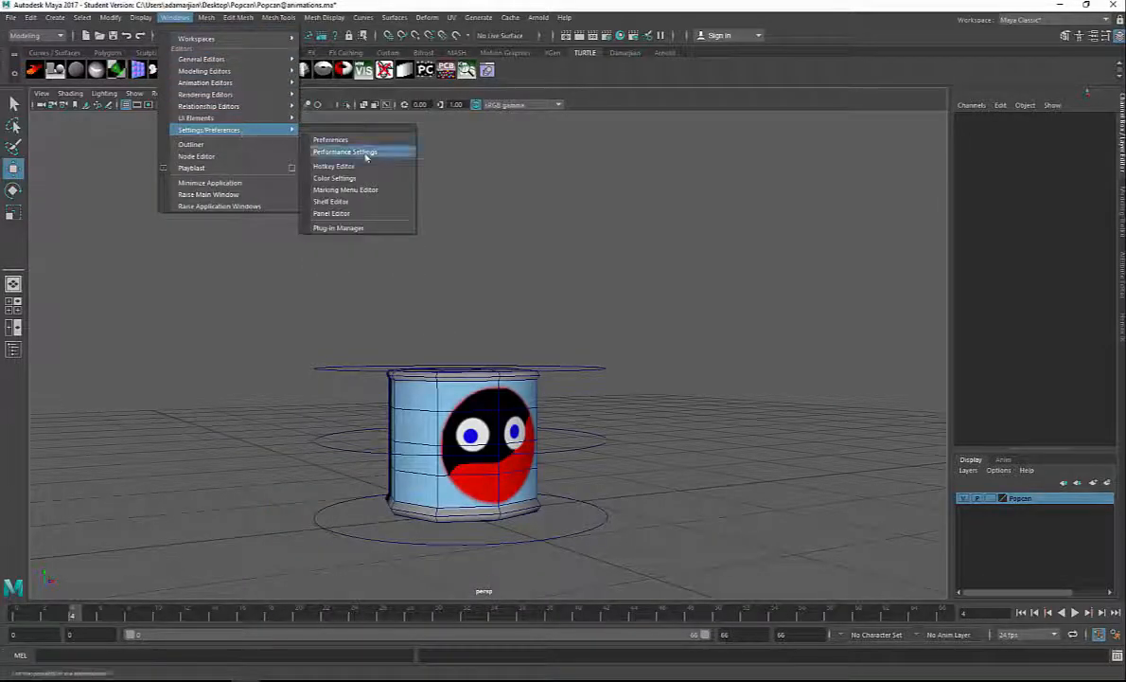
{"action": "left_click", "coordinate": [338, 228]}
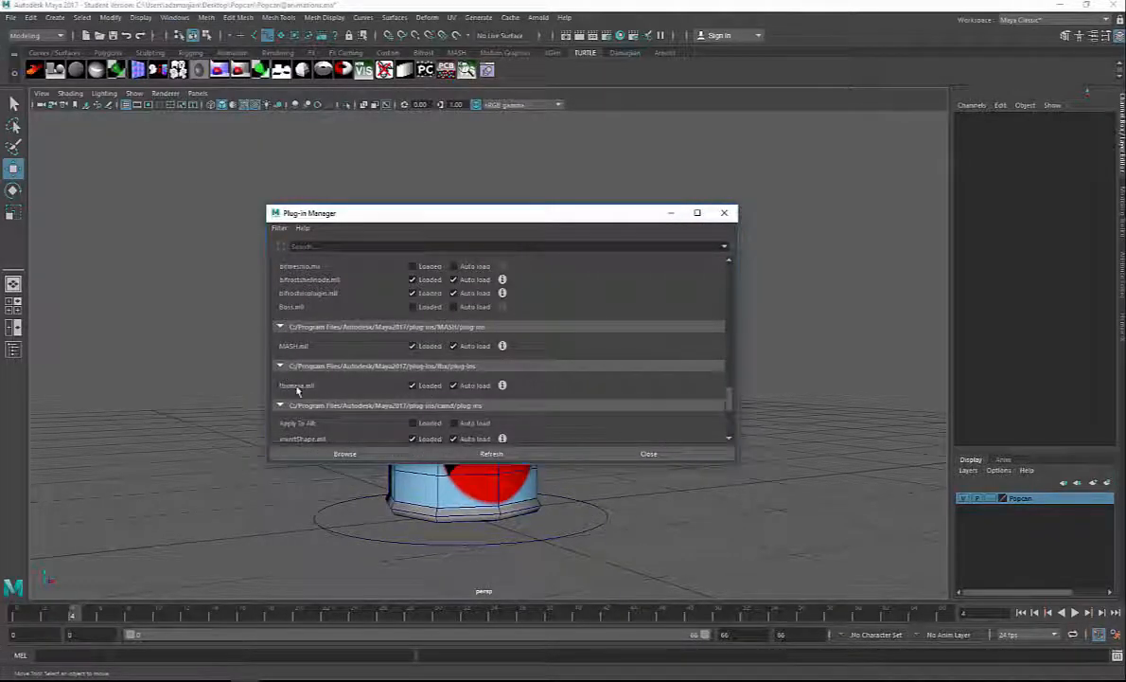
{"action": "mouse_move", "coordinate": [429, 396]}
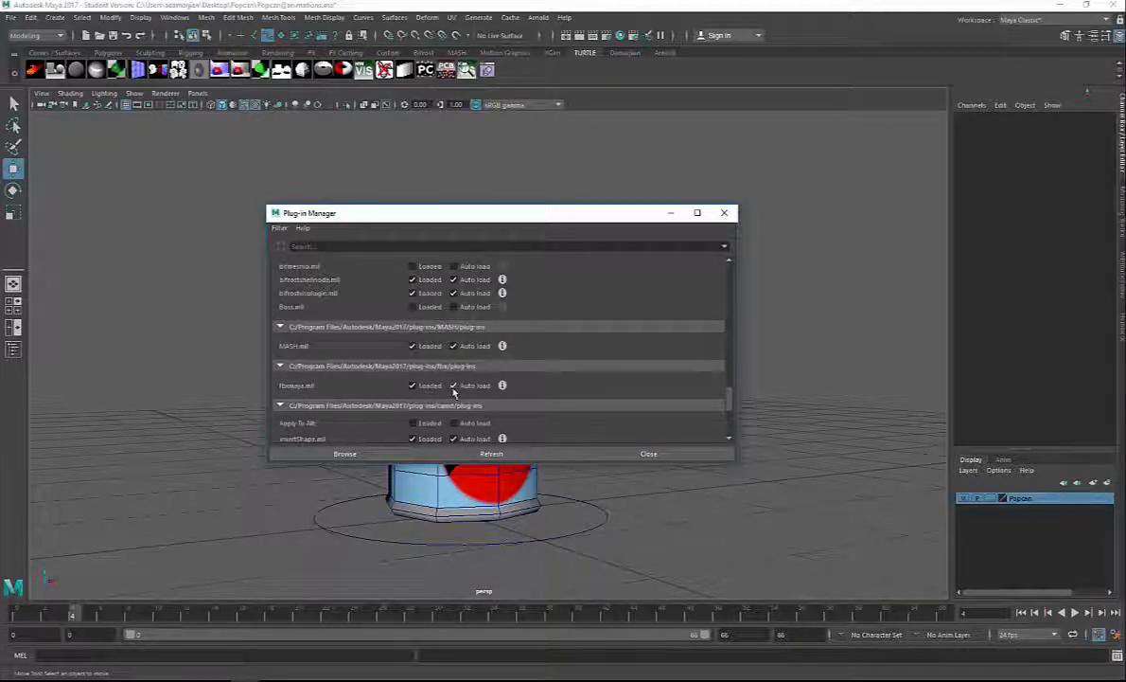
{"action": "left_click", "coordinate": [648, 454]}
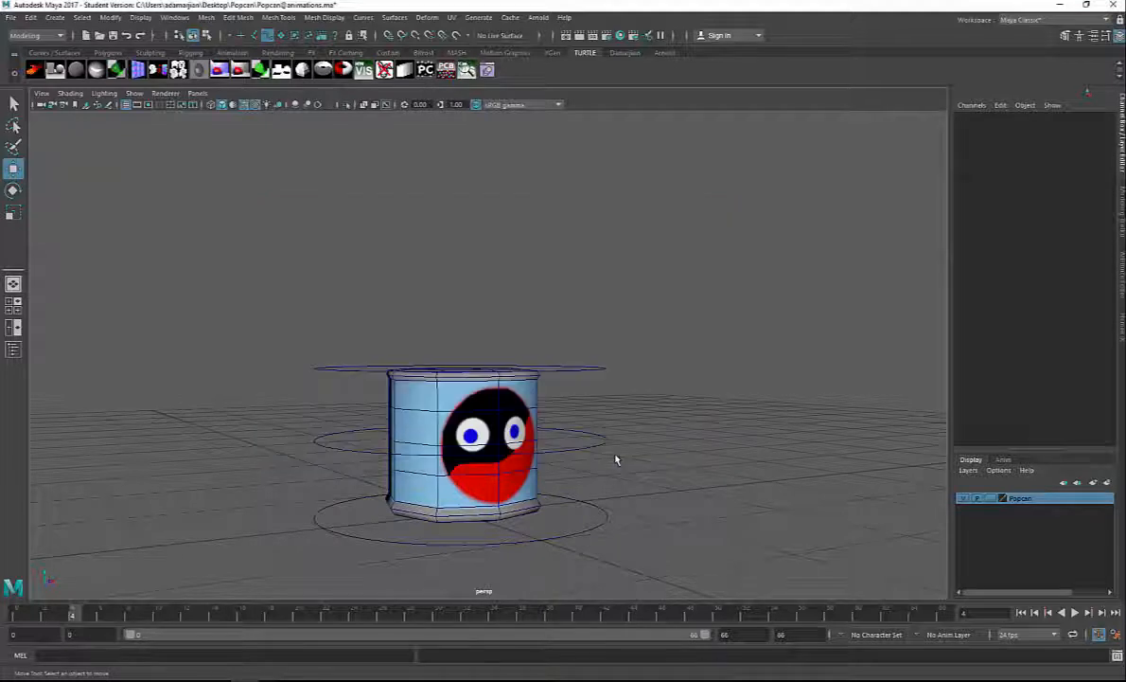
Reopen Export All and expand FBX Animation options: Bake Animation, Deformed Models, Embed Media on
{"action": "left_click", "coordinate": [10, 17]}
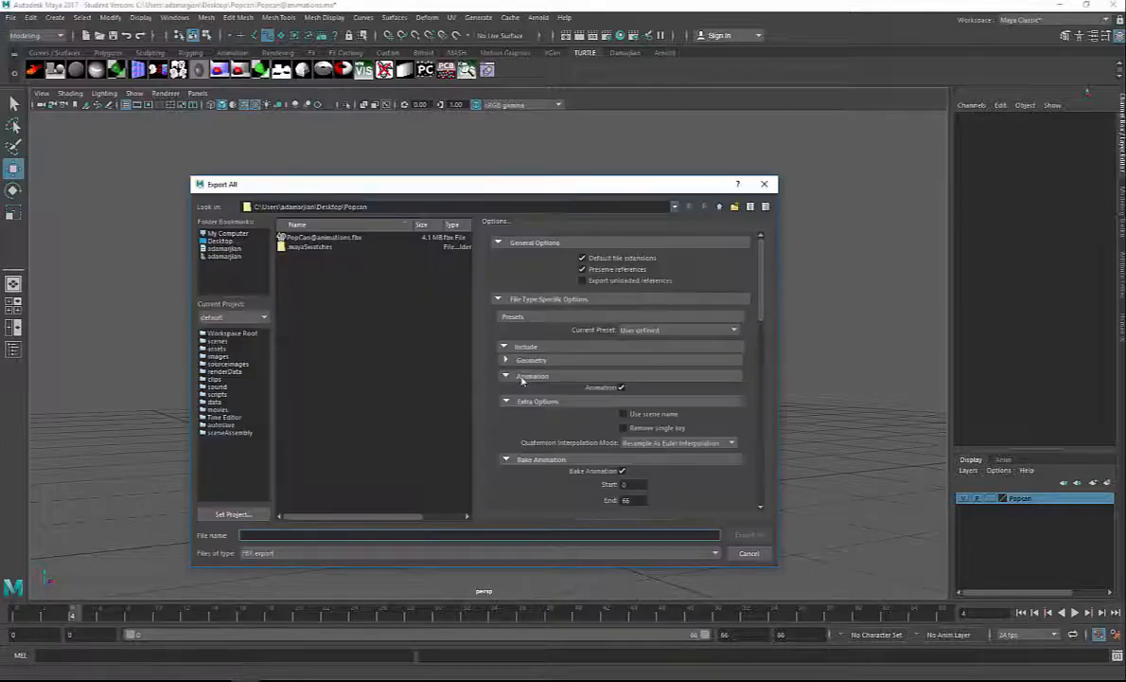
{"action": "scroll", "scroll_direction": "down", "scroll_amount": 3}
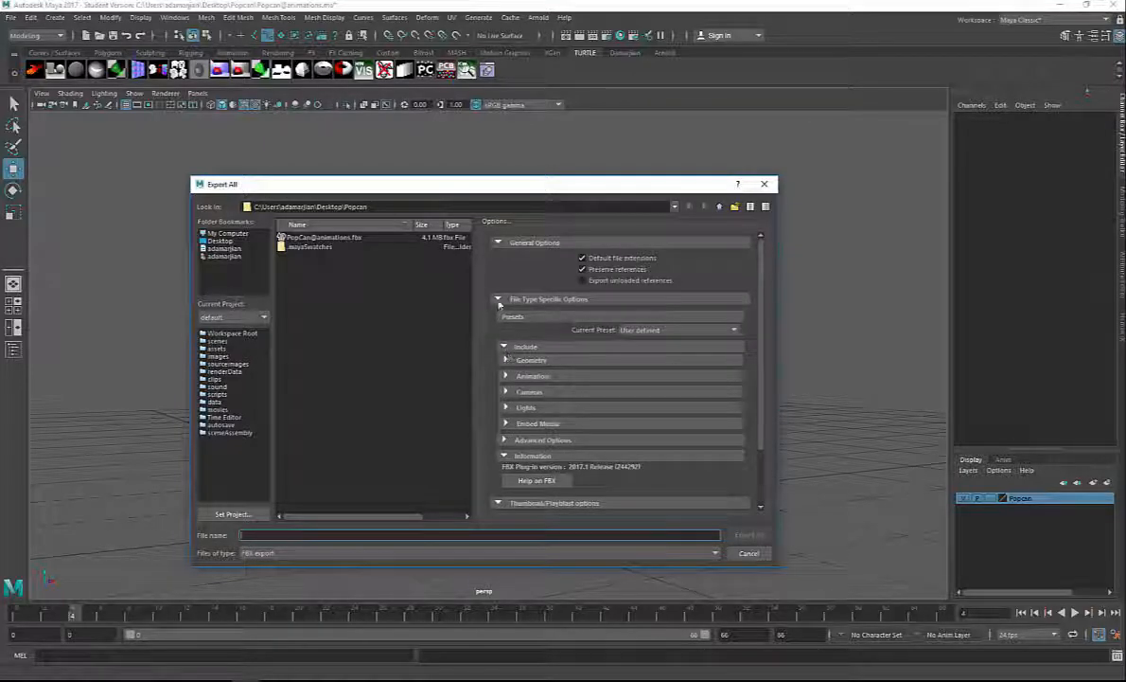
{"action": "left_click", "coordinate": [499, 299]}
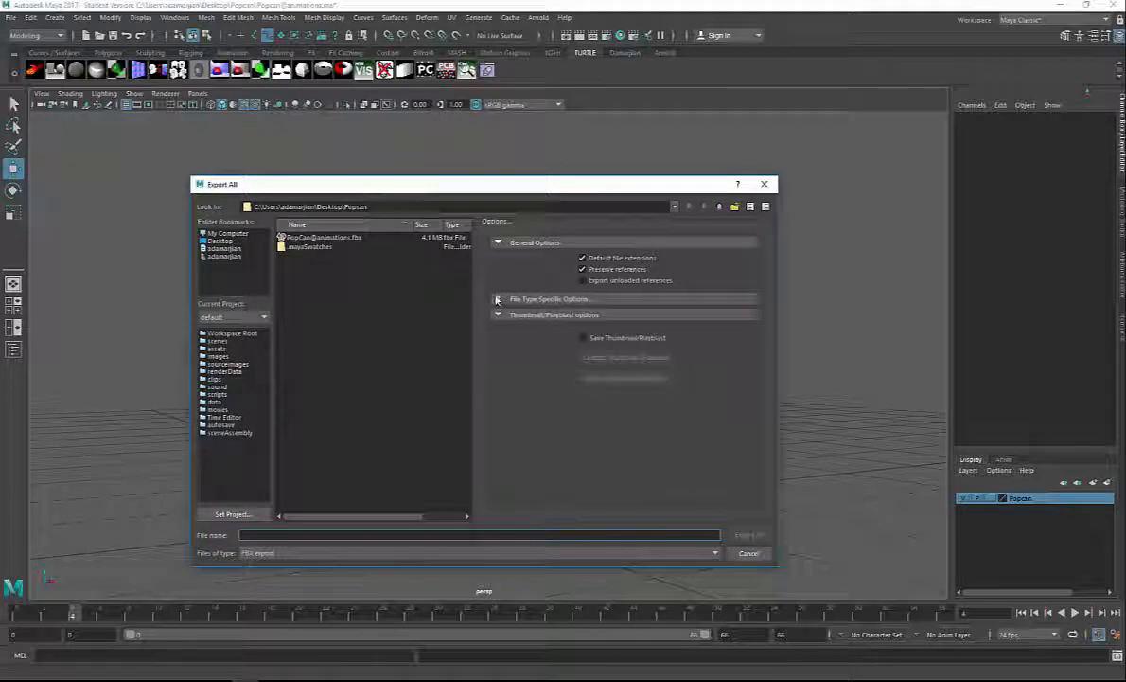
{"action": "left_click", "coordinate": [499, 299]}
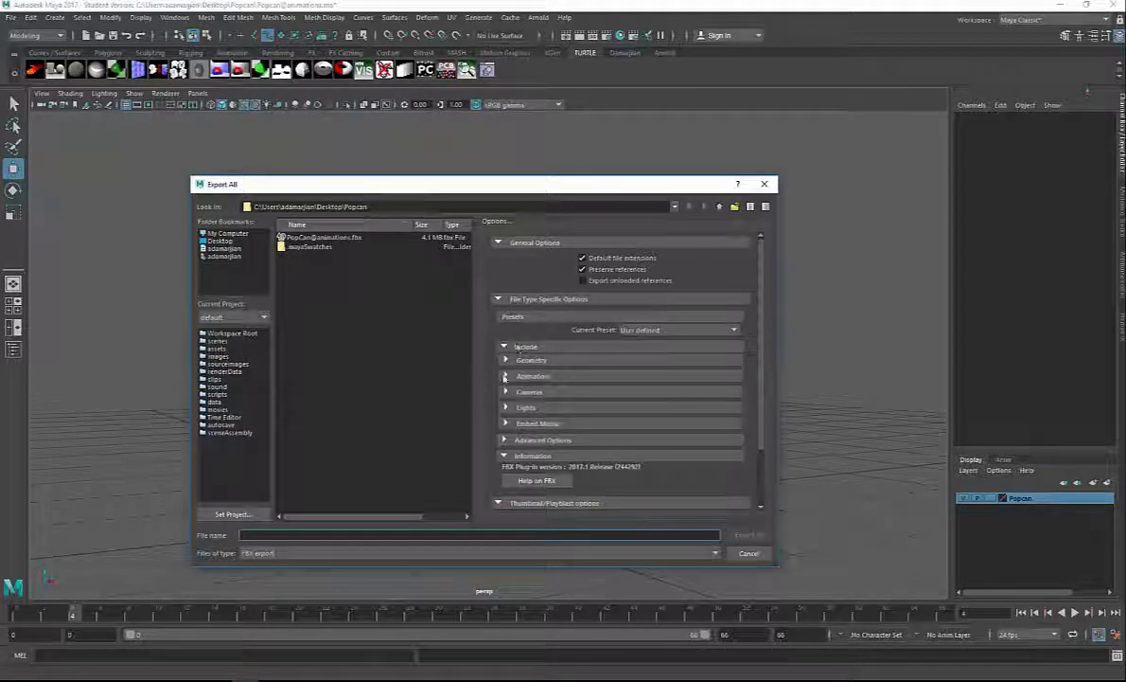
{"action": "left_click", "coordinate": [533, 375]}
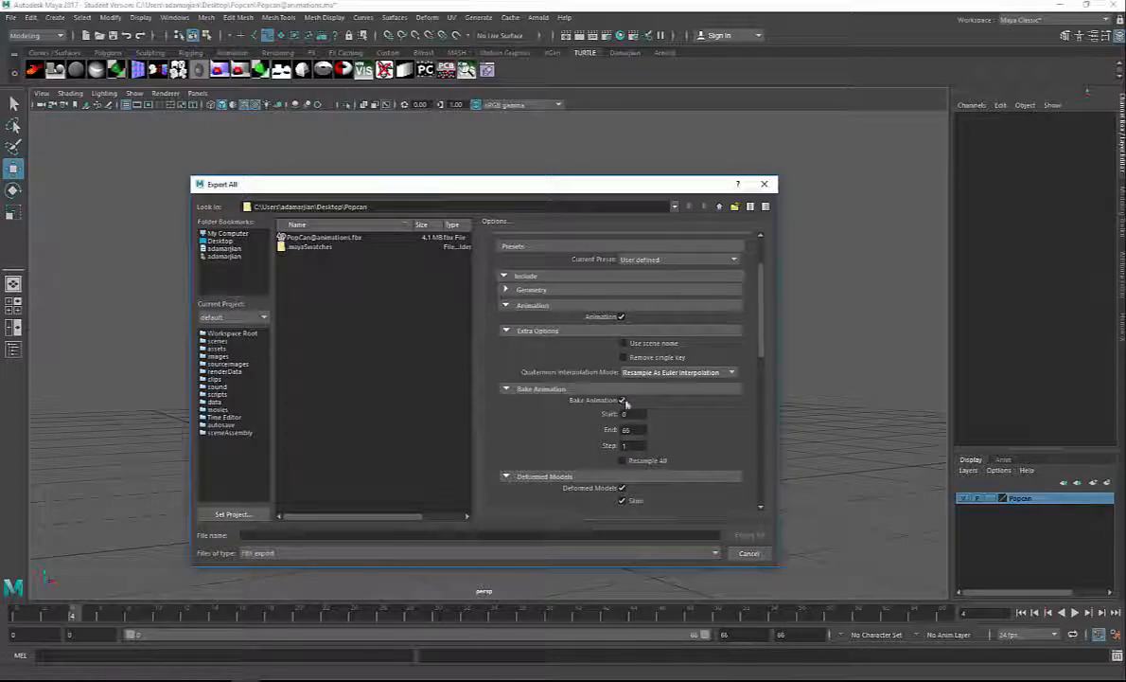
{"action": "scroll", "scroll_direction": "down", "scroll_amount": 3}
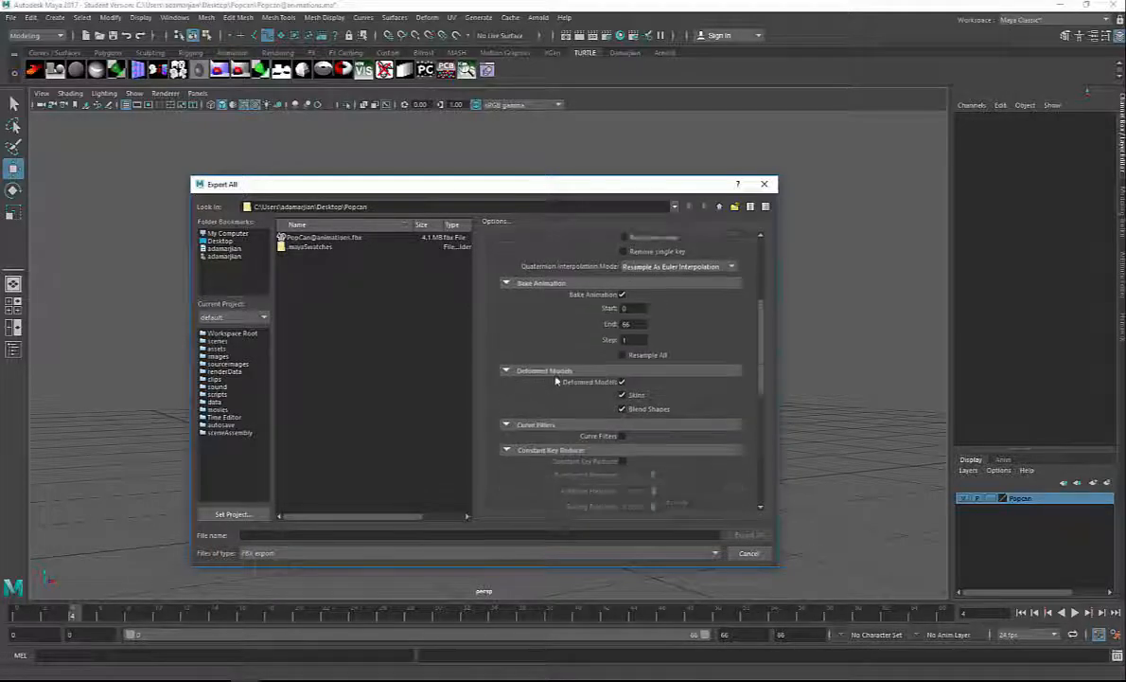
{"action": "scroll", "scroll_direction": "down", "scroll_amount": 3}
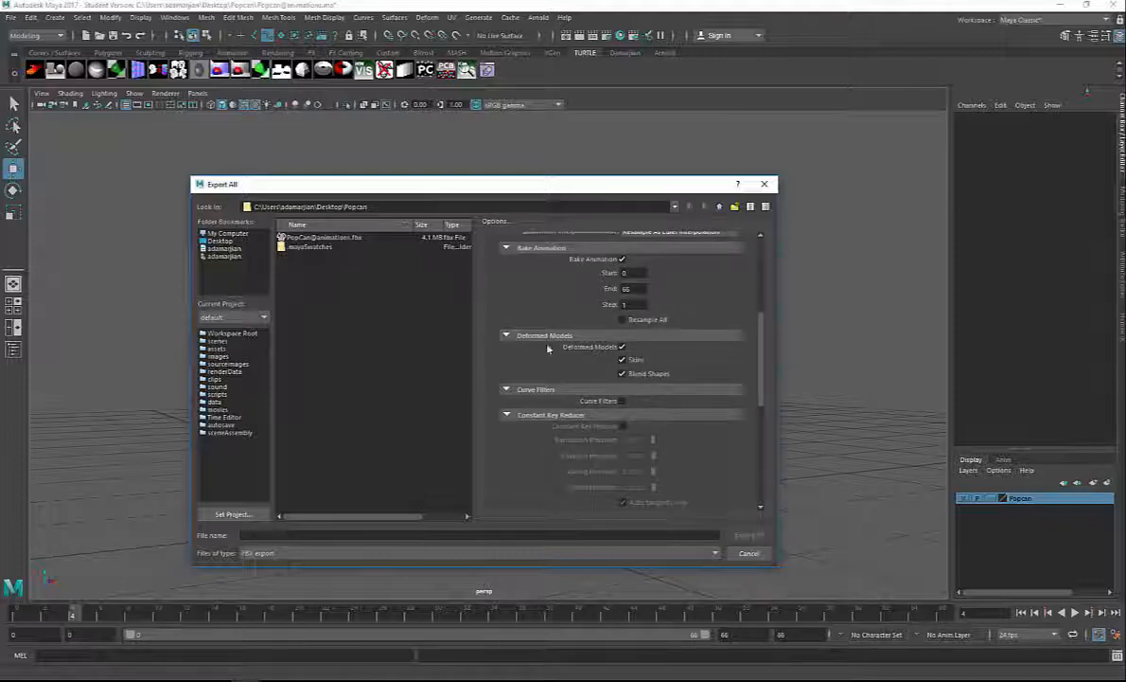
{"action": "scroll", "scroll_direction": "down", "scroll_amount": 3}
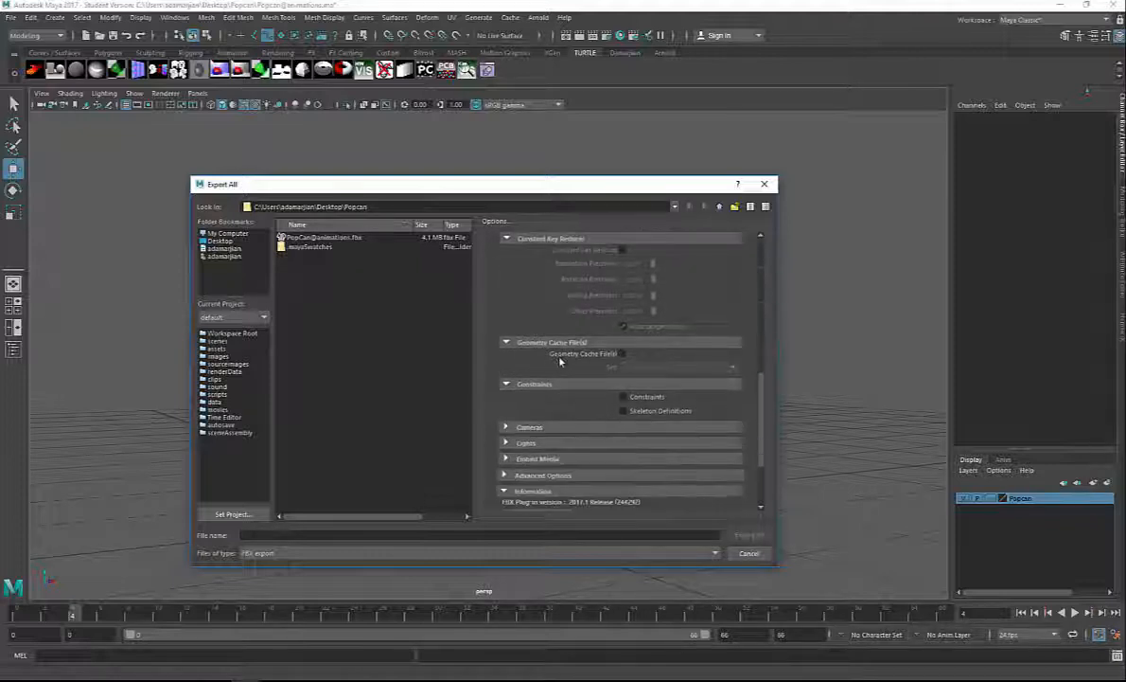
{"action": "scroll", "scroll_direction": "down", "scroll_amount": 3}
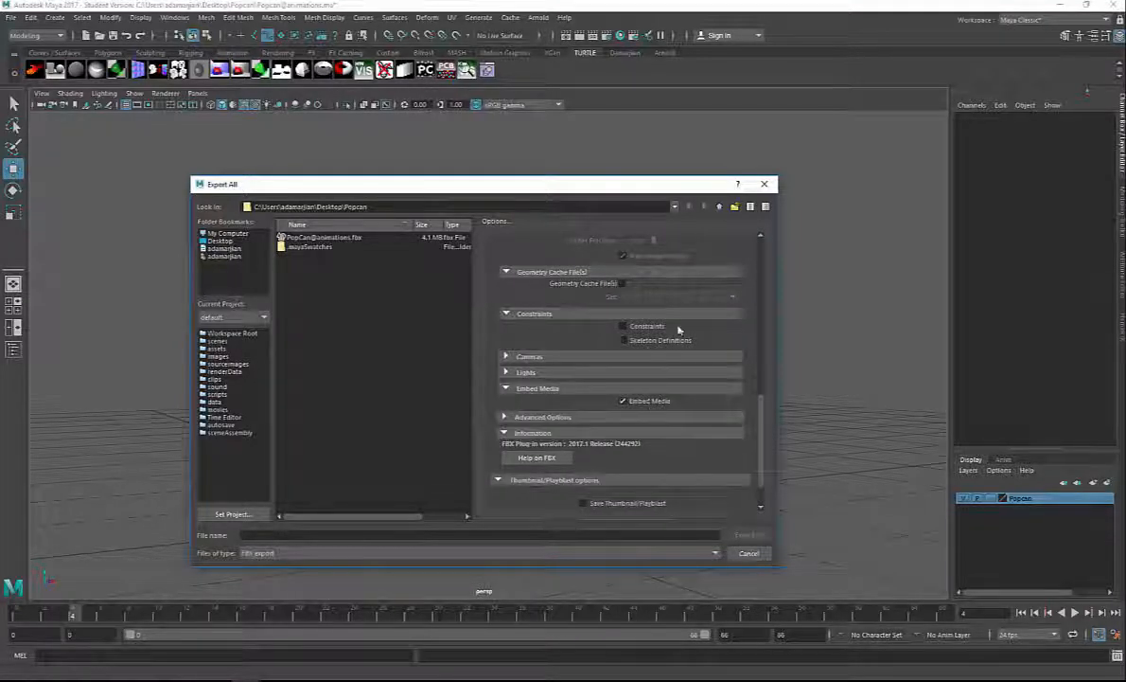
{"action": "left_click_drag", "start_coordinate": [222, 184], "coordinate": [578, 169]}
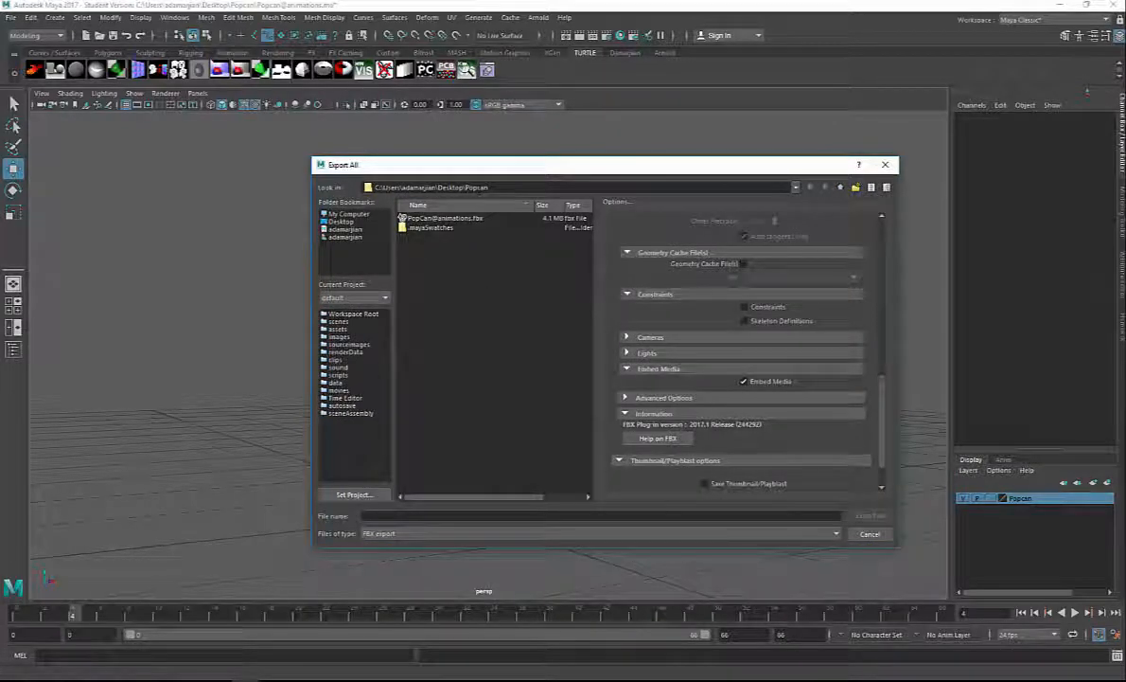
{"action": "left_click", "coordinate": [445, 218]}
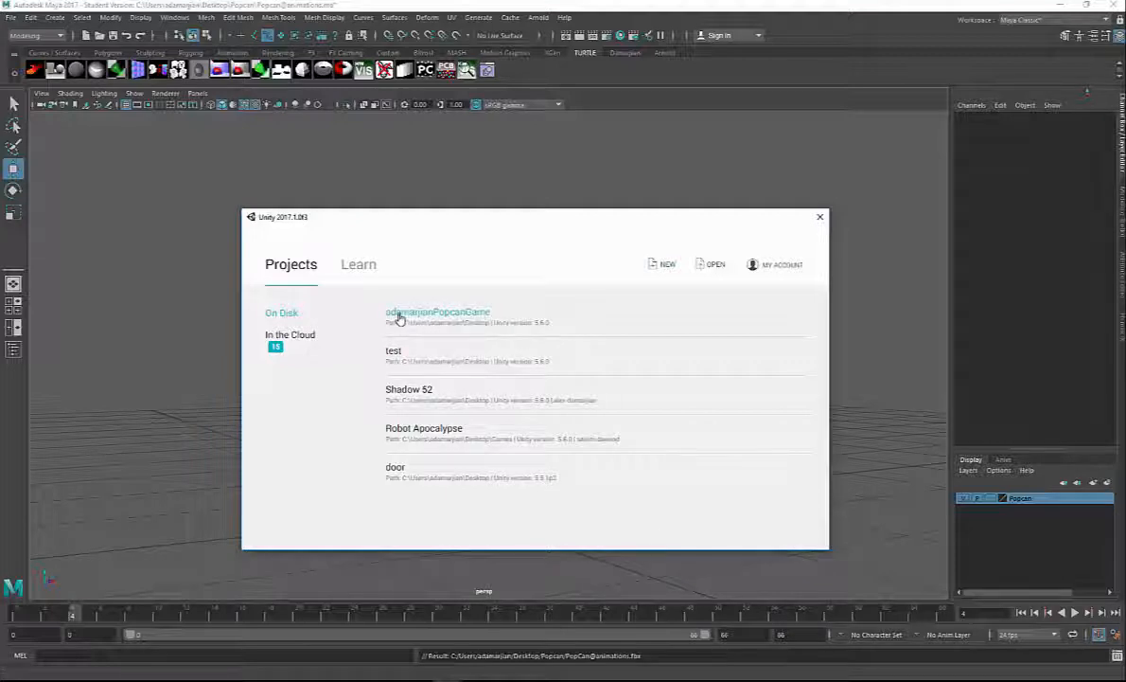
{"action": "mouse_move", "coordinate": [464, 321]}
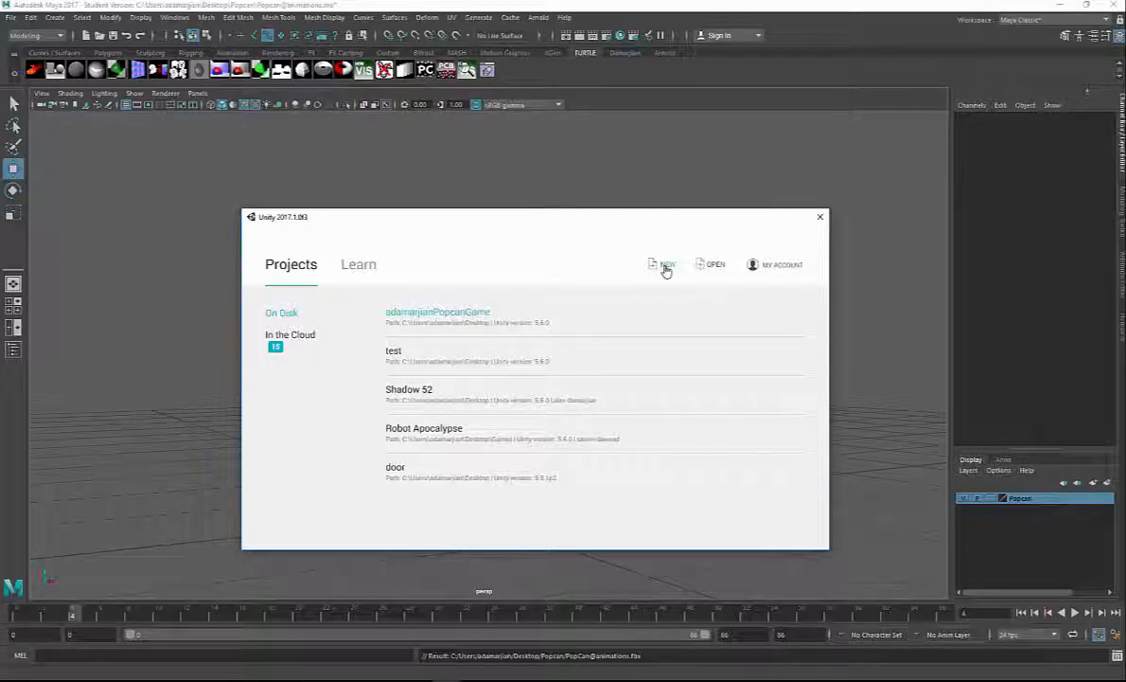
Create a new 3D project named aDamarjianPopCan on the Desktop
{"action": "left_click", "coordinate": [666, 265]}
{"action": "type", "text": "aDamarjianPopCan"}
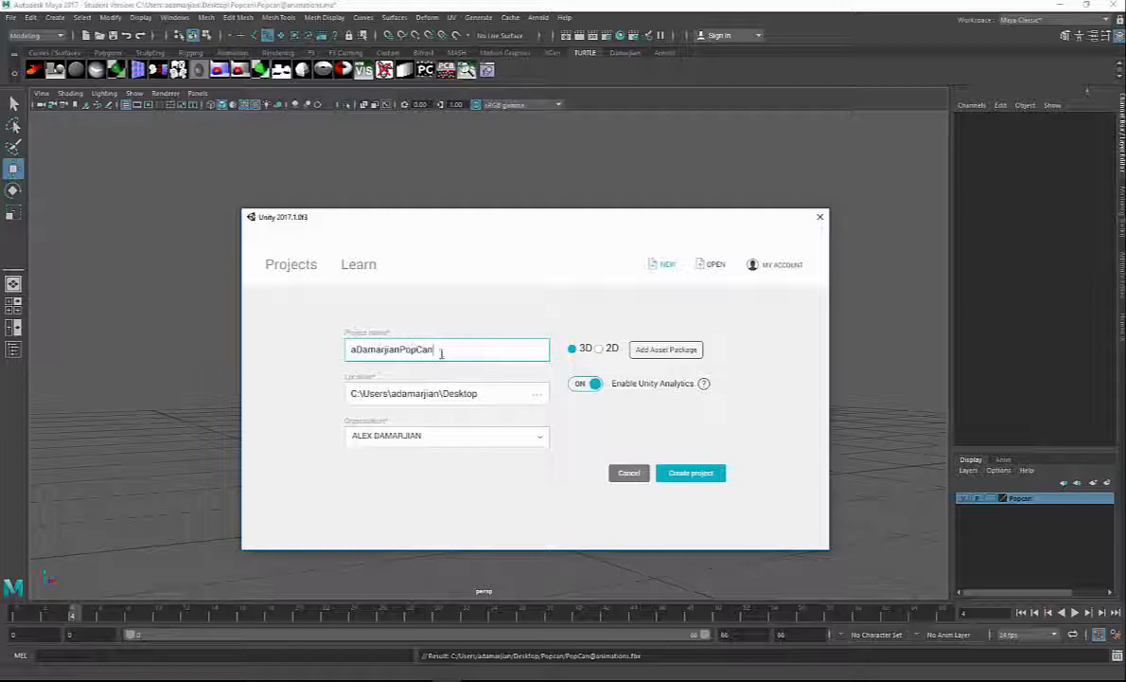
{"action": "mouse_move", "coordinate": [691, 473]}
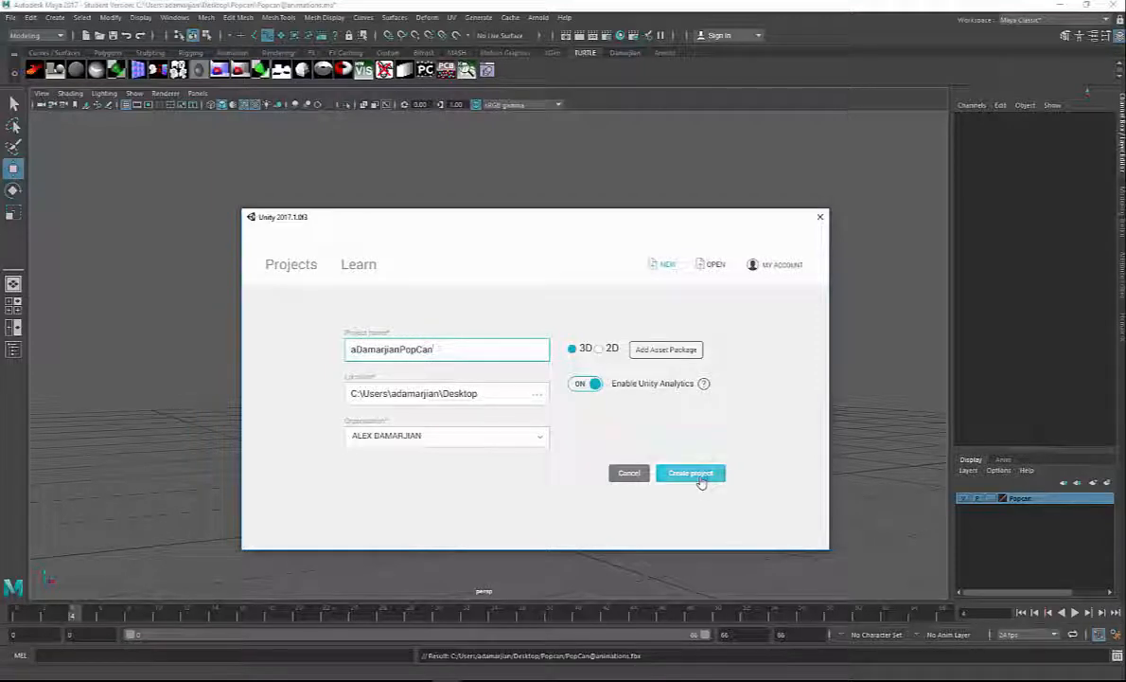
{"action": "left_click", "coordinate": [690, 472]}
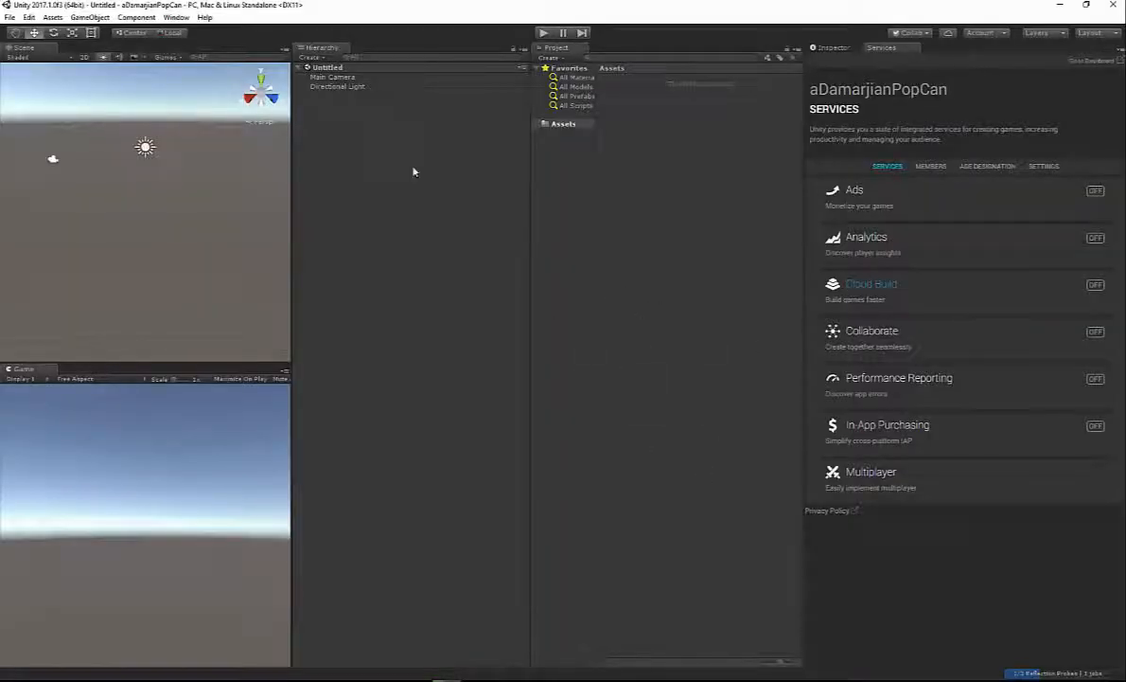
{"action": "mouse_move", "coordinate": [732, 300]}
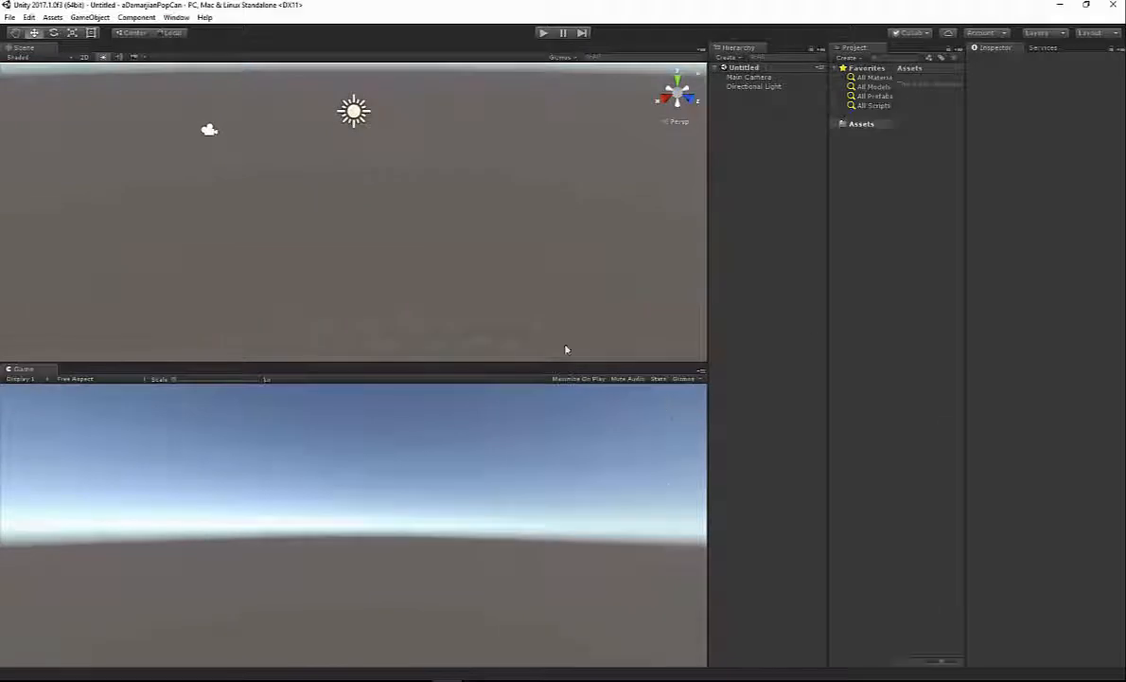
Apply the 2 by 3 layout from the Layout dropdown
{"action": "left_click", "coordinate": [1090, 32]}
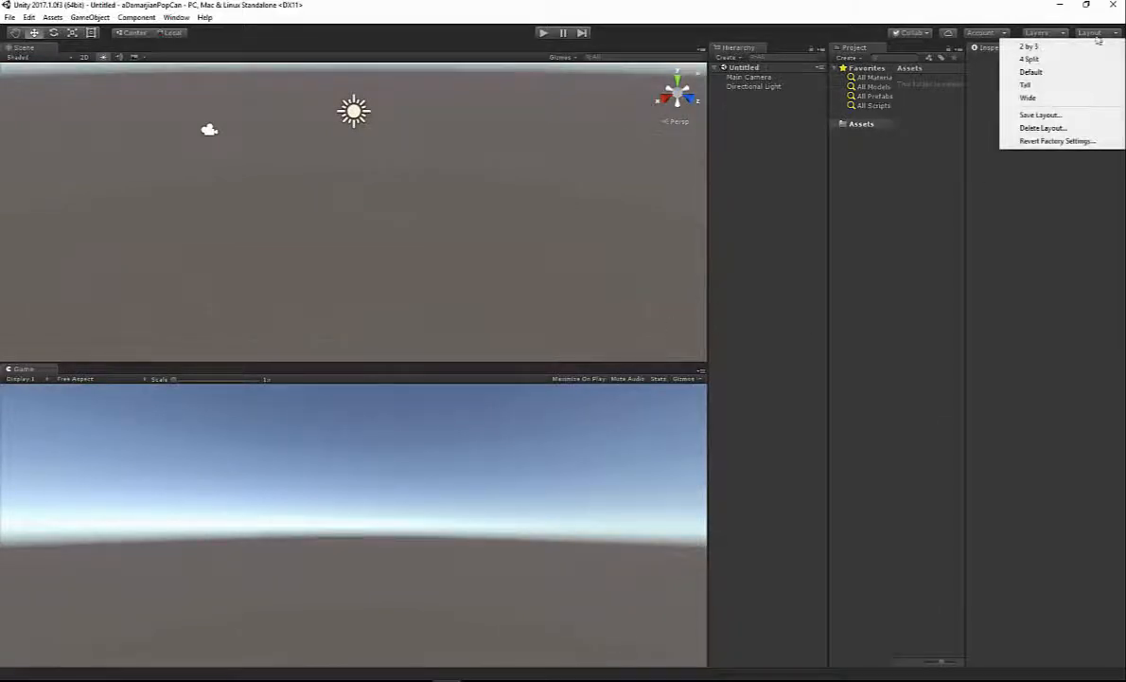
{"action": "left_click", "coordinate": [1030, 46]}
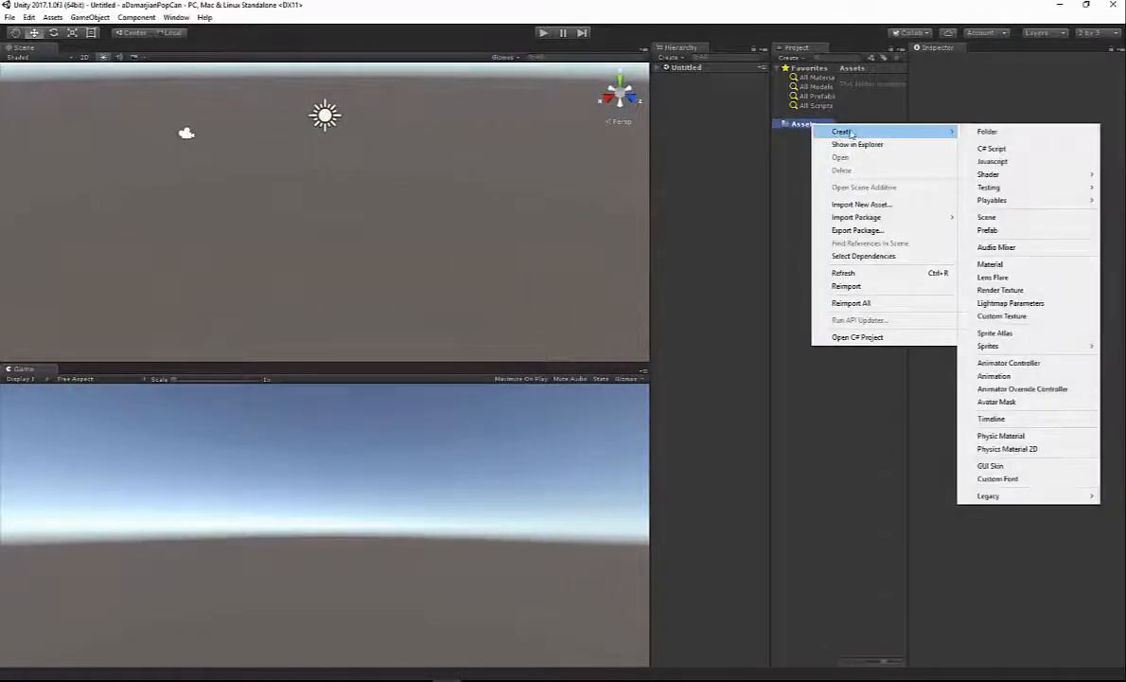
{"action": "left_click", "coordinate": [988, 131]}
{"action": "type", "text": "Popcan"}
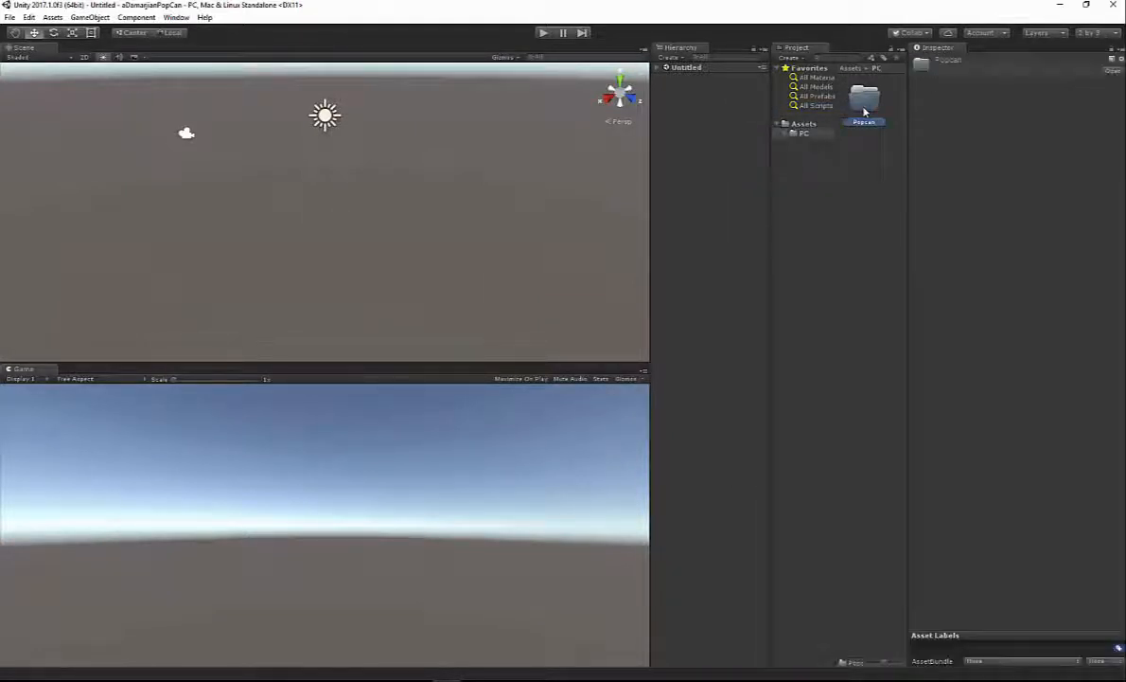
{"action": "right_click", "coordinate": [861, 104]}
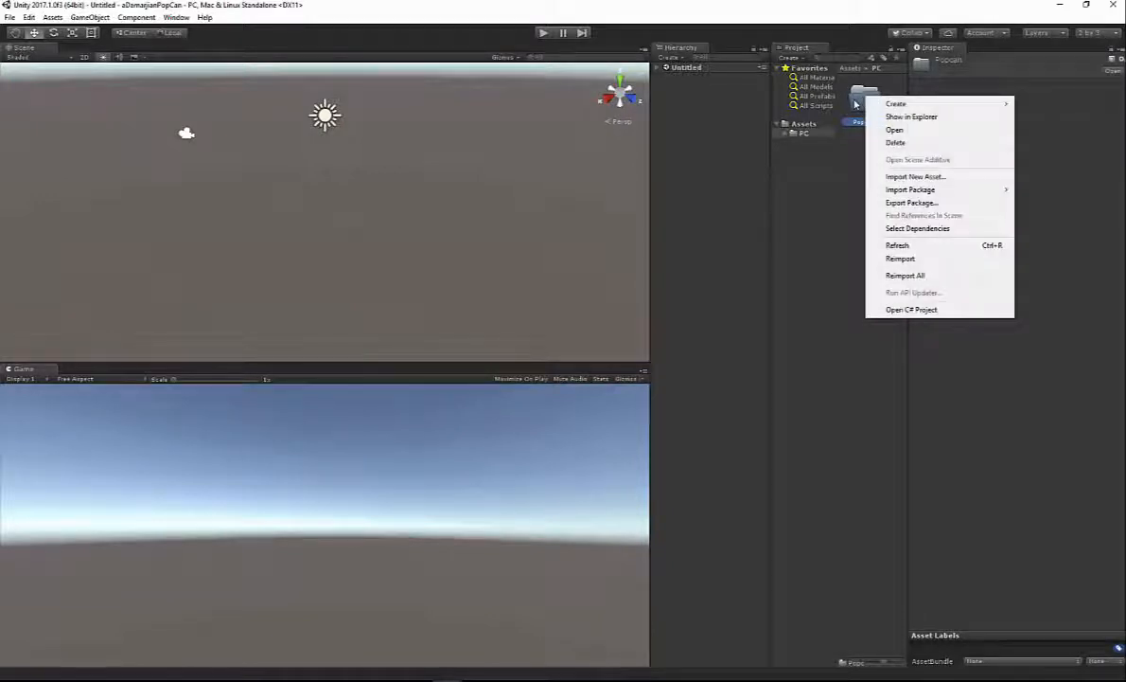
{"action": "mouse_move", "coordinate": [914, 177]}
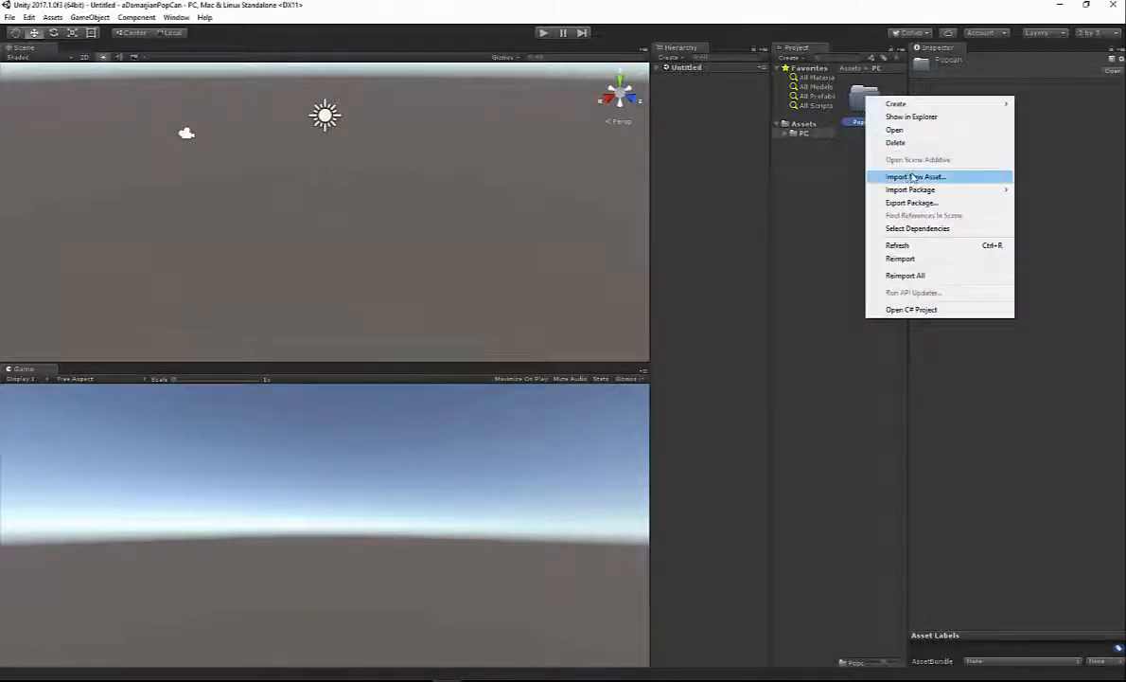
{"action": "left_click", "coordinate": [915, 177]}
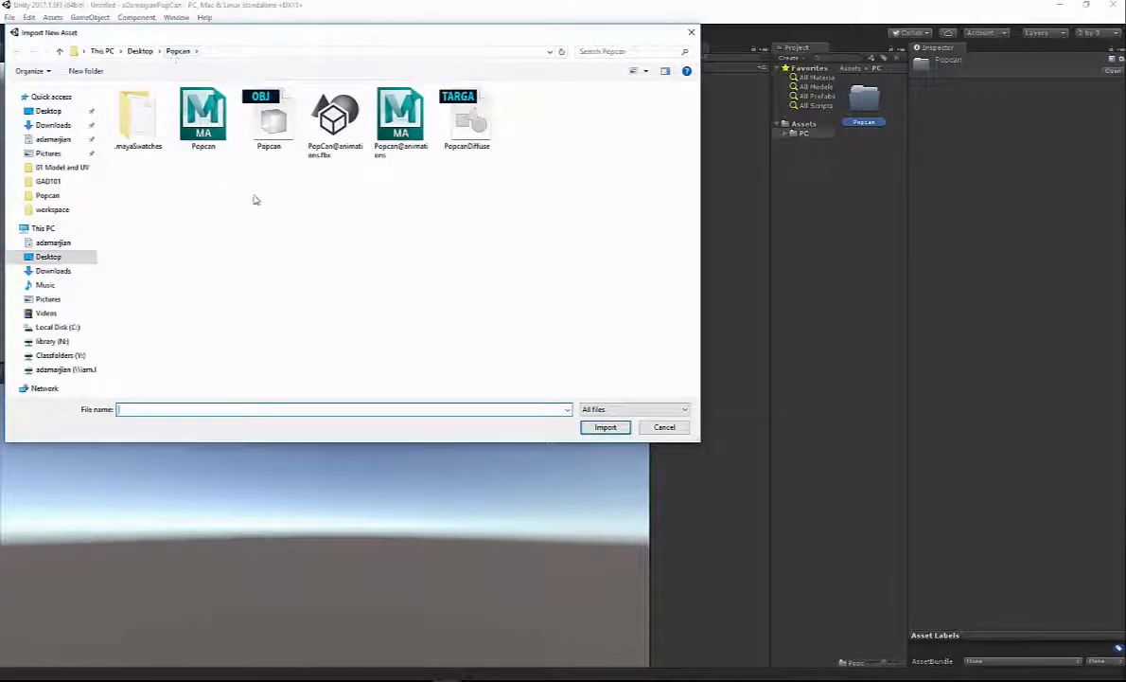
{"action": "left_click", "coordinate": [334, 119]}
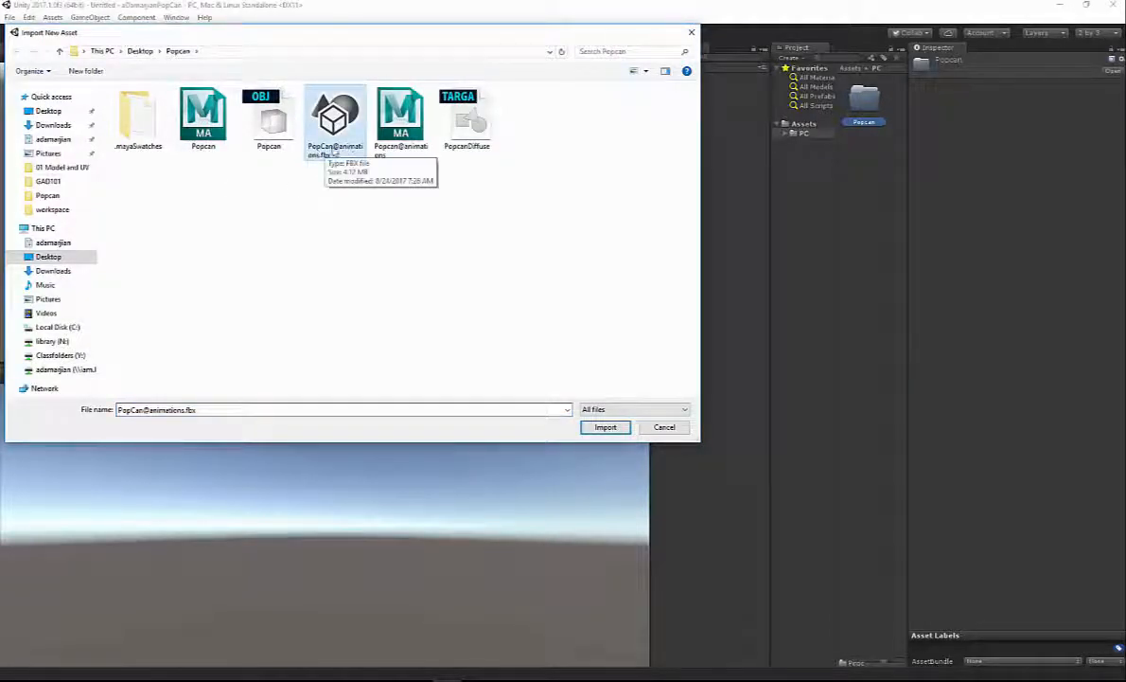
{"action": "left_click", "coordinate": [605, 427]}
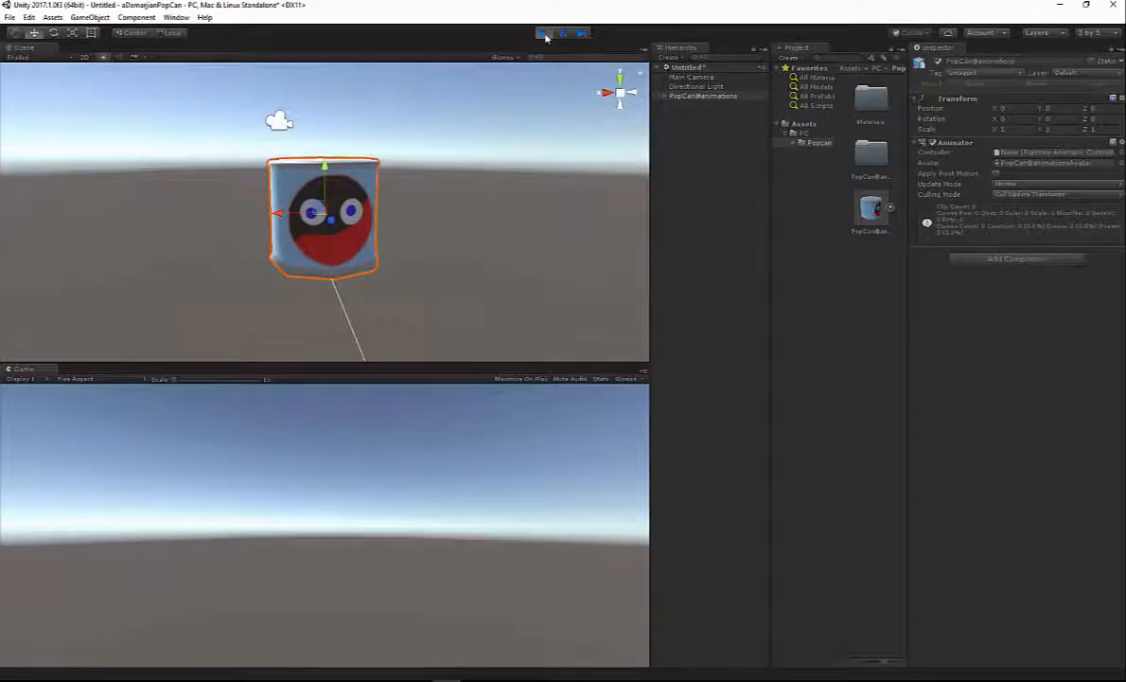
Stop Play mode and loop-preview the model's 'animations' clip, frames 0–66
{"action": "left_click", "coordinate": [544, 32]}
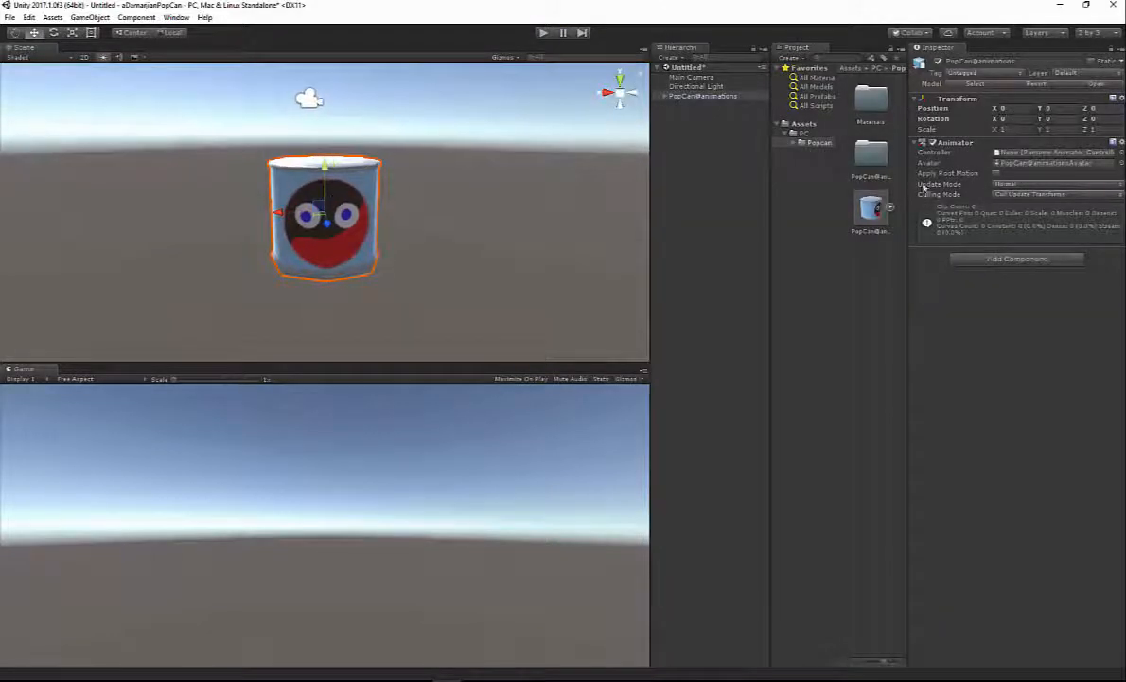
{"action": "left_click", "coordinate": [871, 206]}
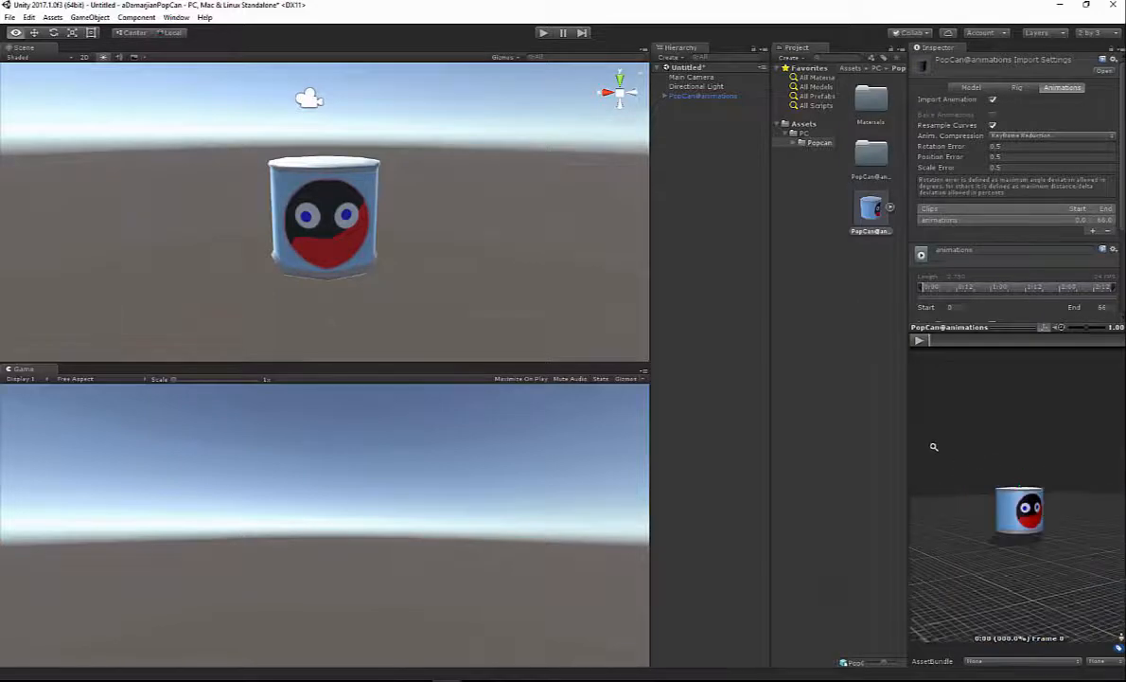
{"action": "left_click", "coordinate": [918, 340]}
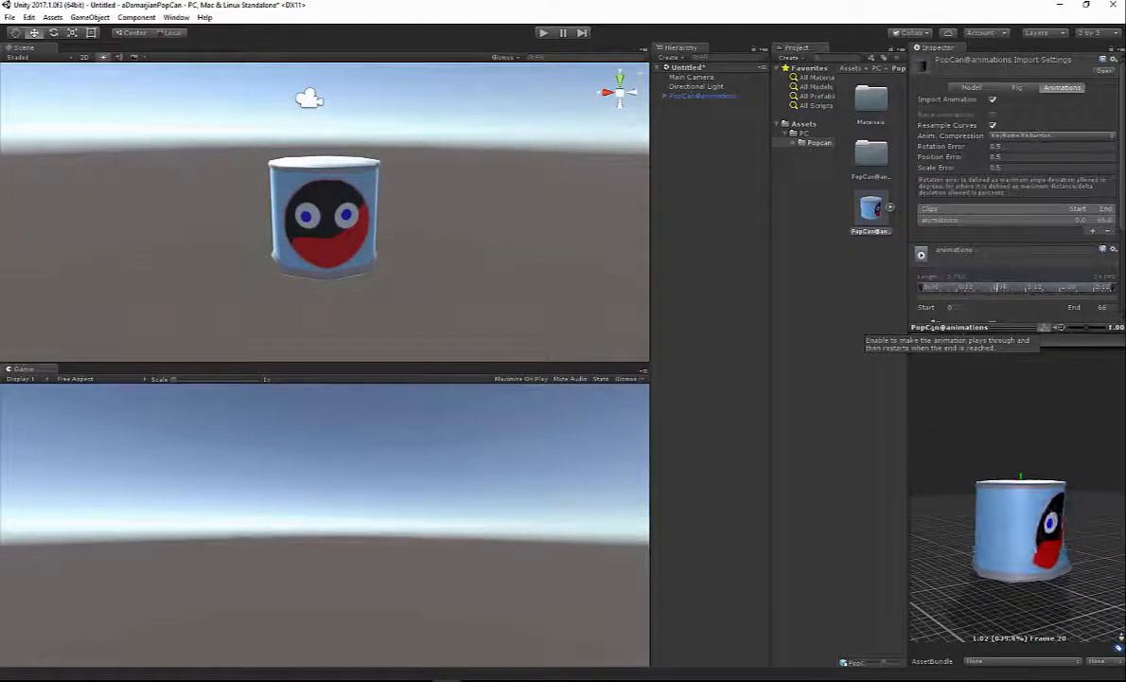
{"action": "left_click", "coordinate": [920, 342]}
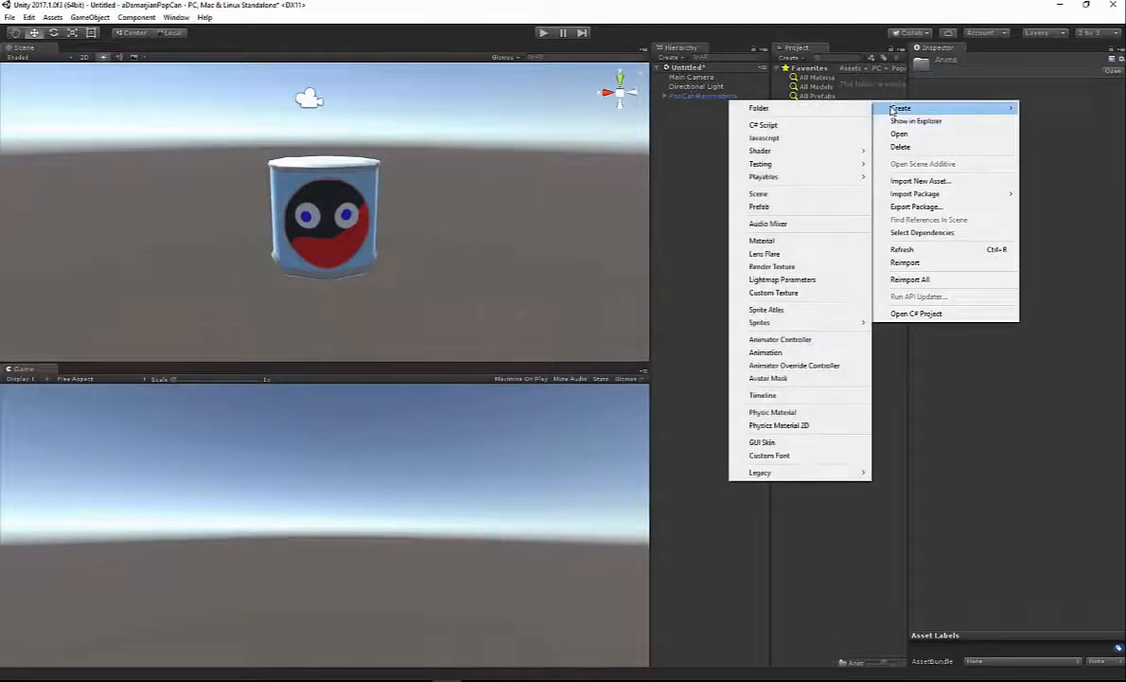
{"action": "mouse_move", "coordinate": [761, 322]}
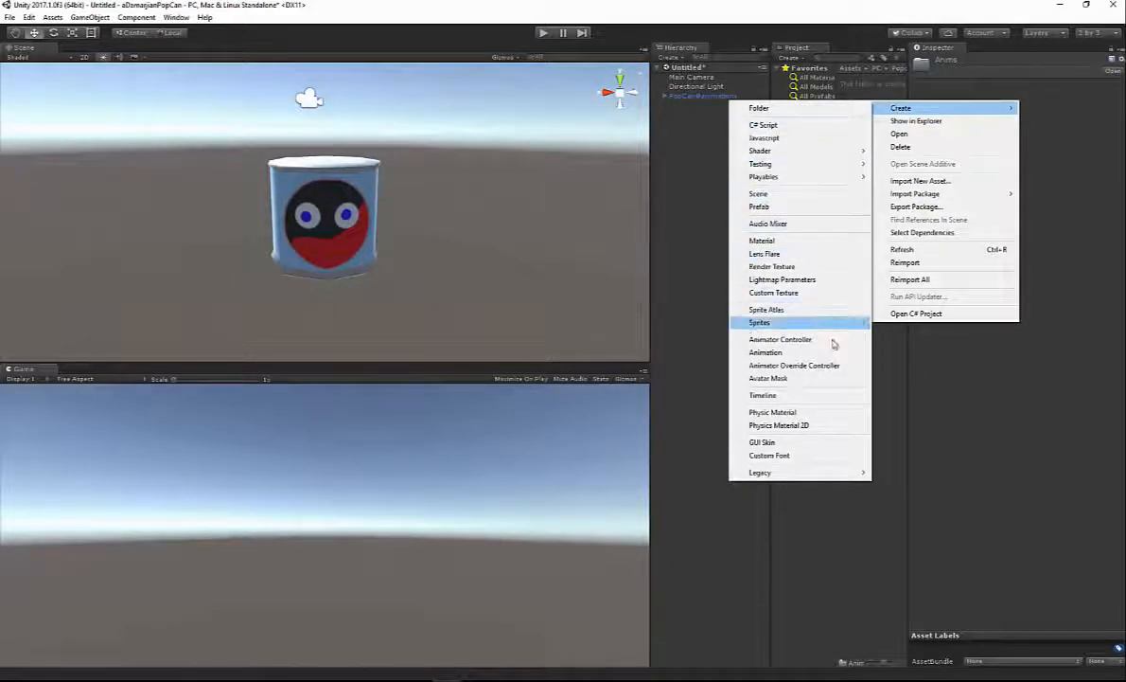
Create PopCan Controller in Anims and assign it to PopCan@animations' Animator Controller field
{"action": "left_click", "coordinate": [780, 339]}
{"action": "type", "text": "PopCan Controller"}
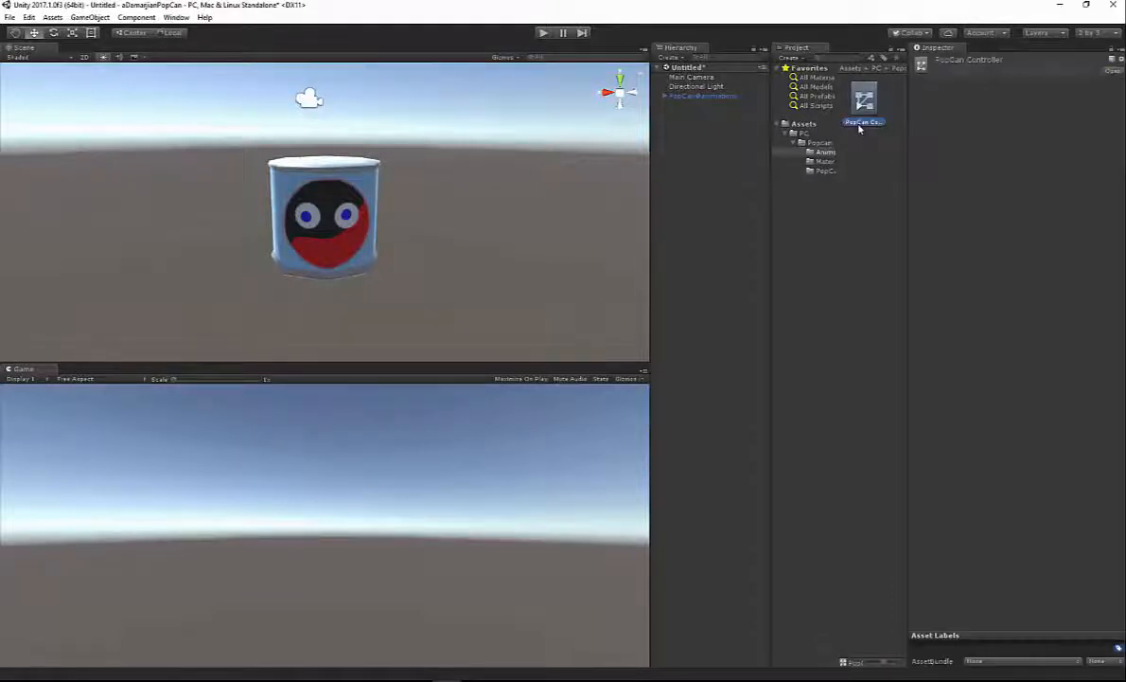
{"action": "left_click", "coordinate": [703, 96]}
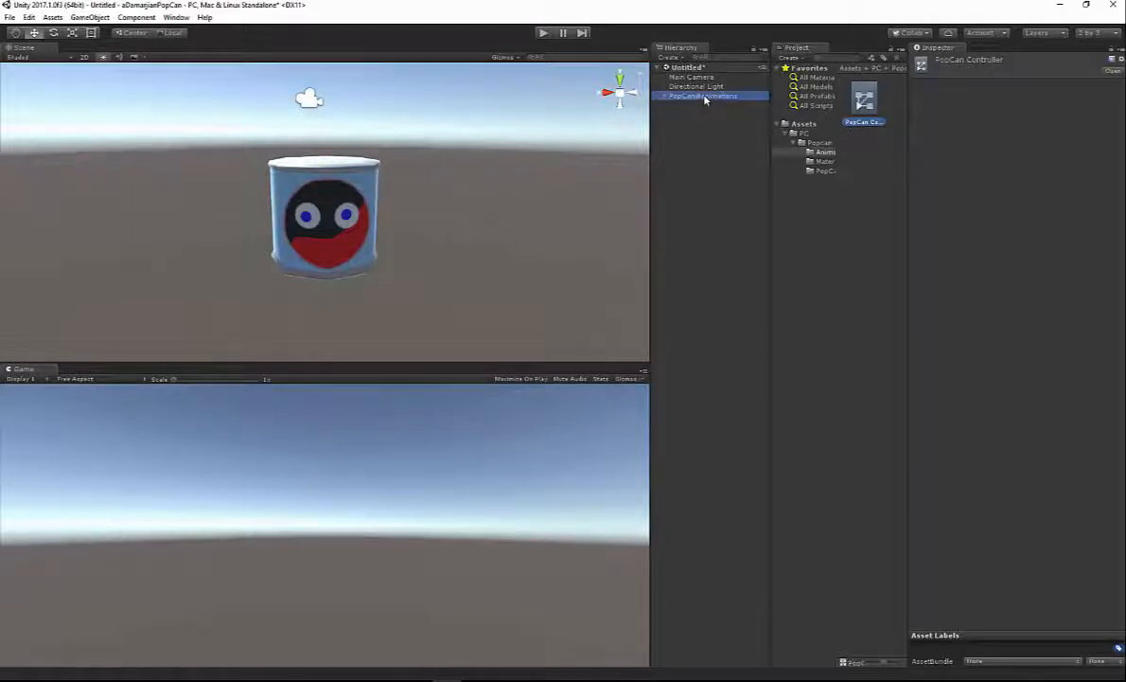
{"action": "left_click", "coordinate": [705, 95]}
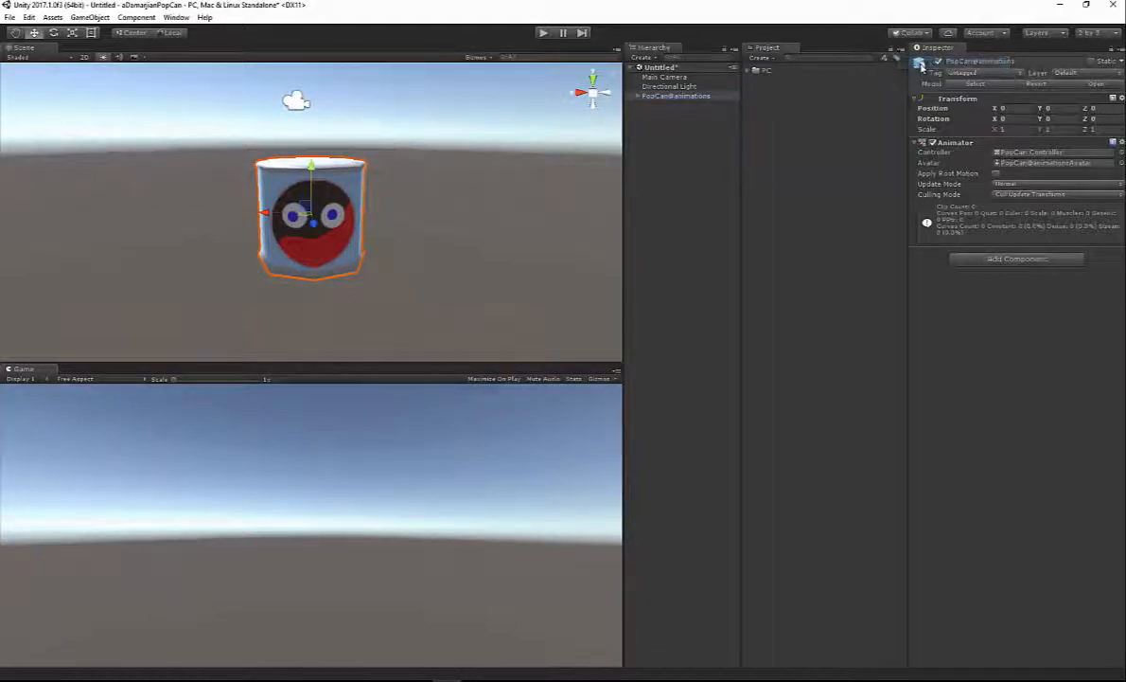
{"action": "left_click", "coordinate": [759, 80]}
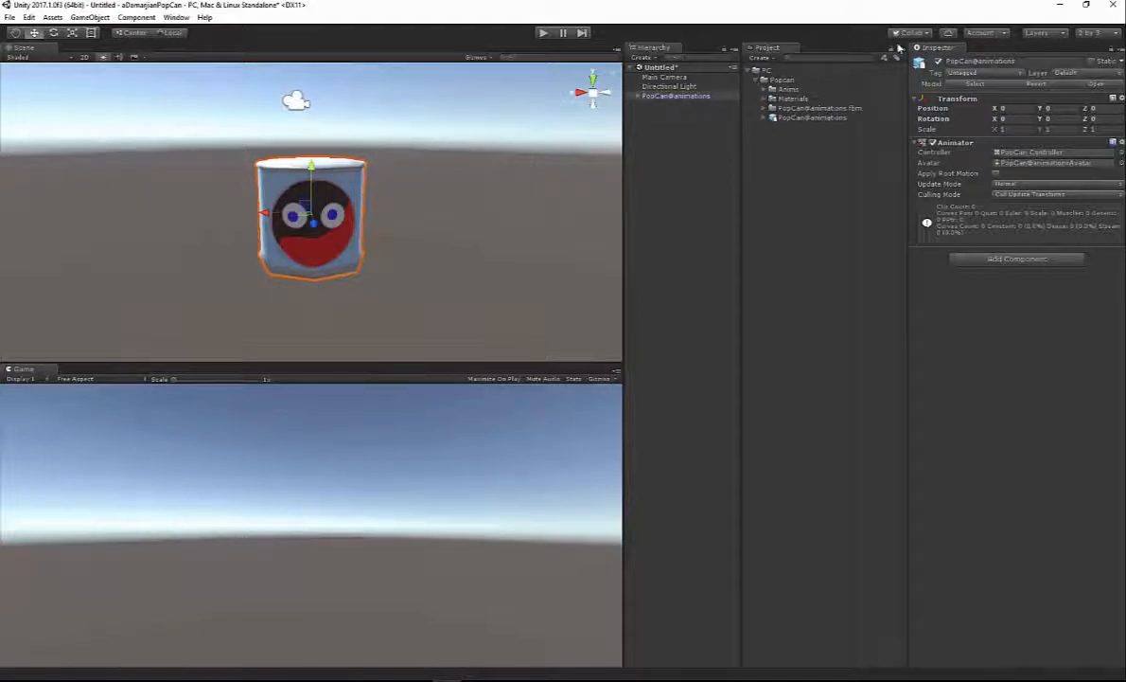
{"action": "left_click", "coordinate": [796, 152]}
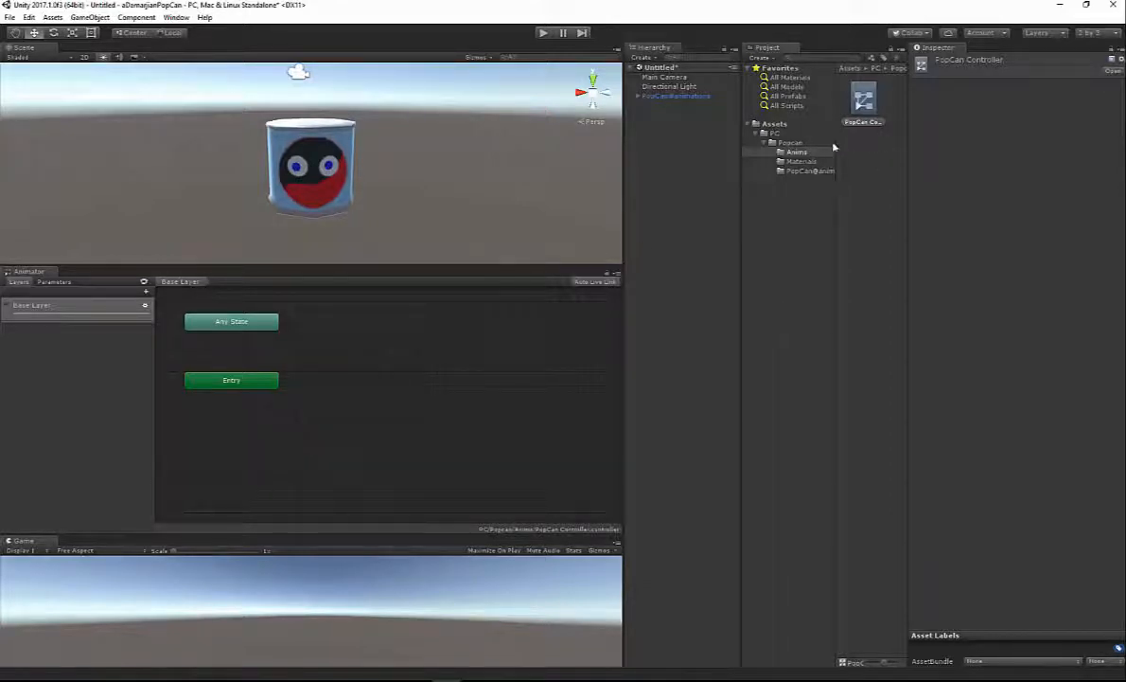
Show the Popcan folder's contents, including the model's sub-assets and animations clip
{"action": "left_click", "coordinate": [793, 143]}
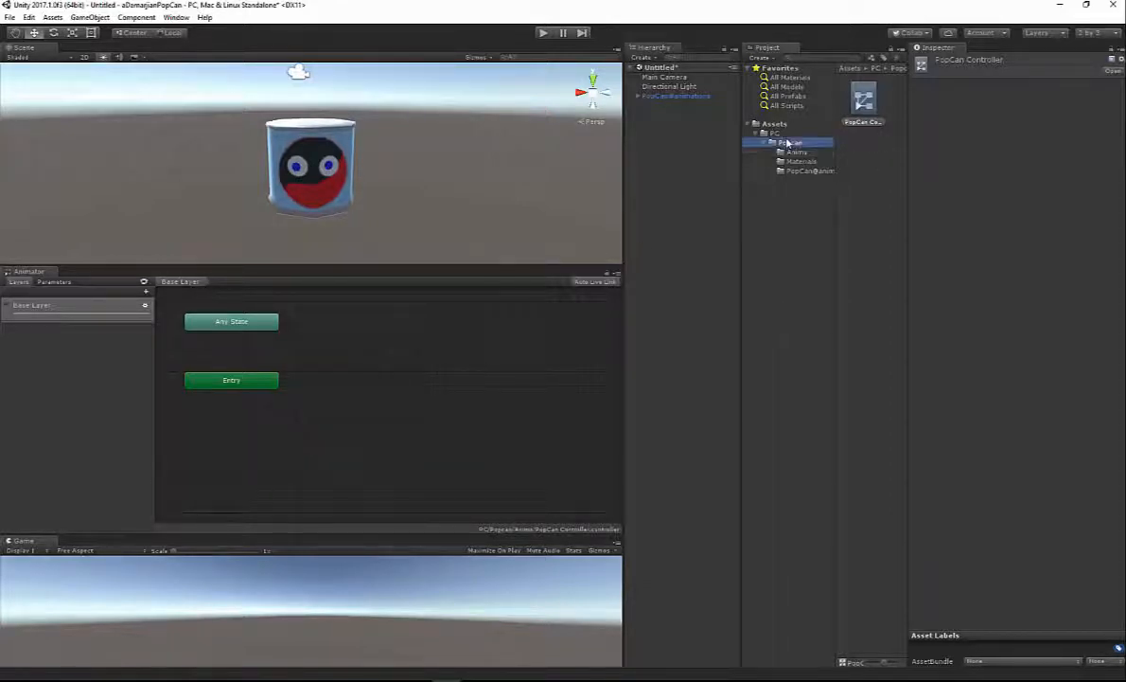
{"action": "left_click", "coordinate": [790, 143]}
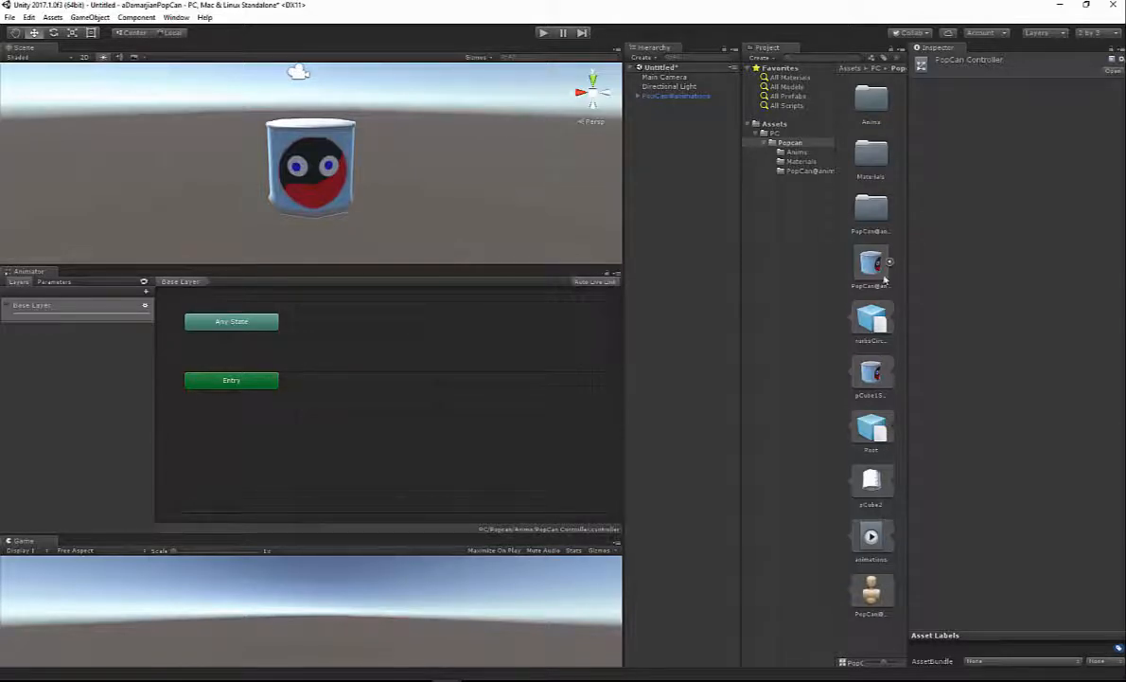
Add an Idle clip spanning frames 5–35 with Loop Time on, and apply
{"action": "left_click", "coordinate": [871, 262]}
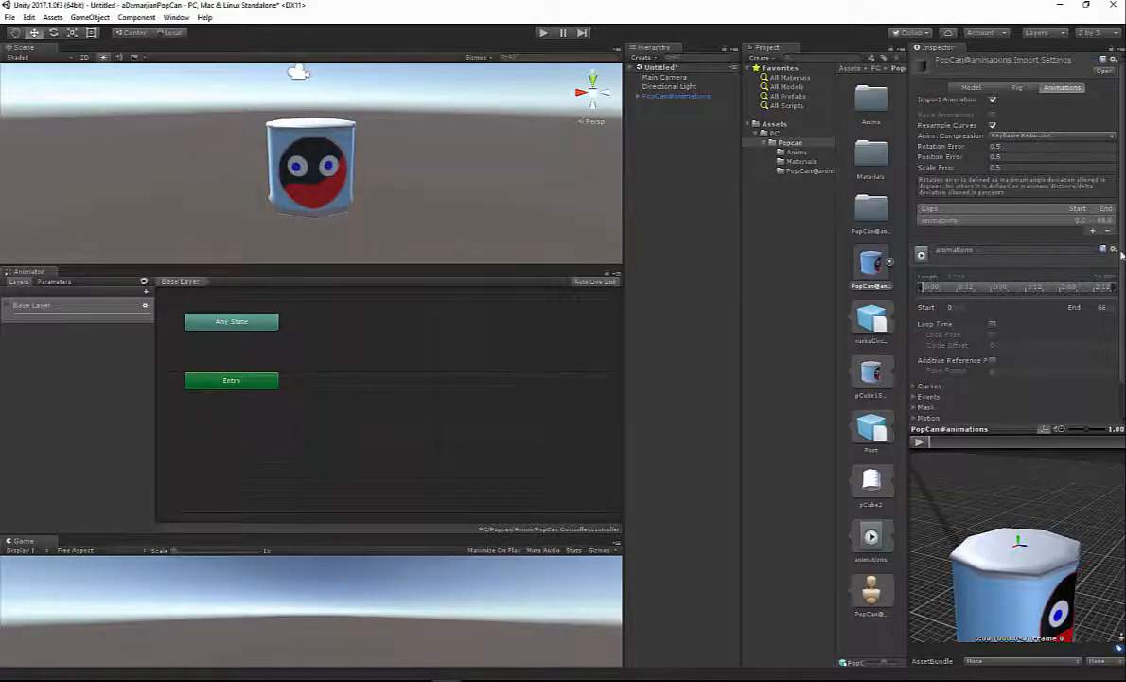
{"action": "left_click", "coordinate": [1093, 239]}
{"action": "type", "text": "Idle"}
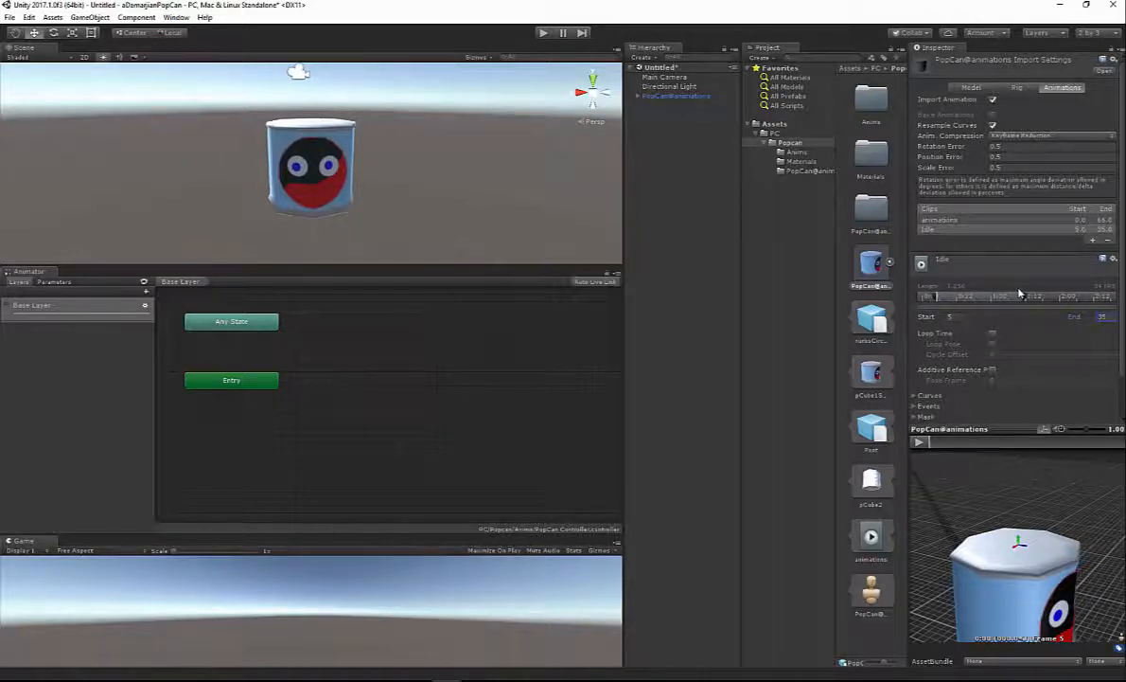
{"action": "left_click", "coordinate": [921, 442]}
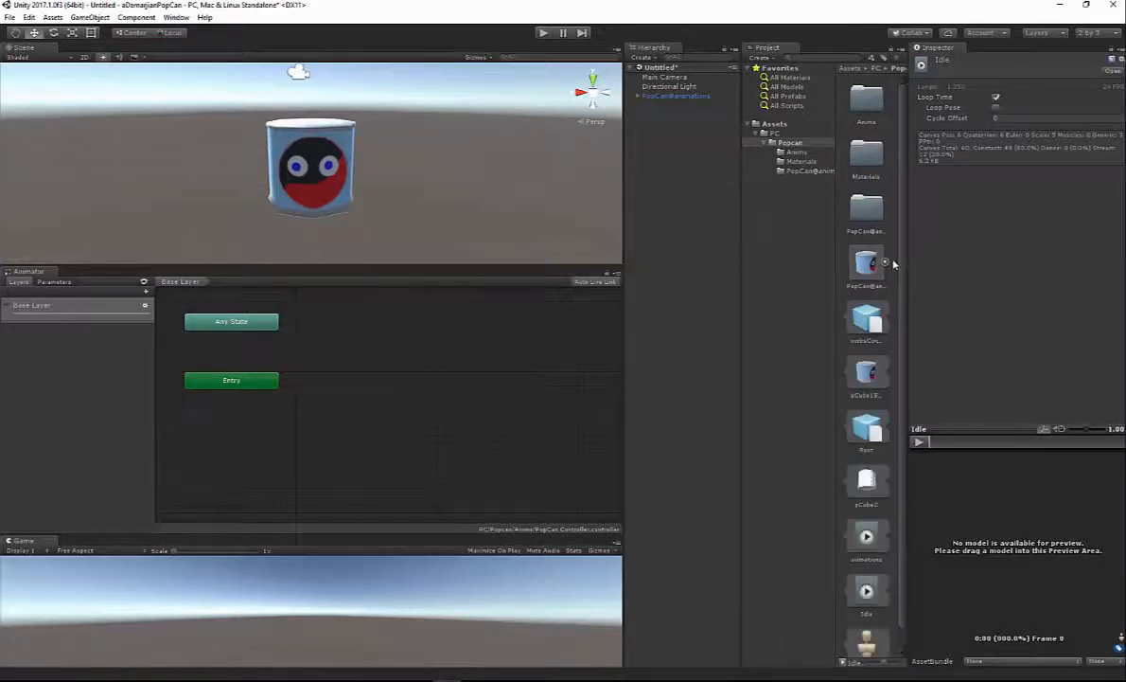
Add a Walk clip spanning frames 36–66 with Loop Time, apply it, and select it
{"action": "left_click", "coordinate": [866, 369]}
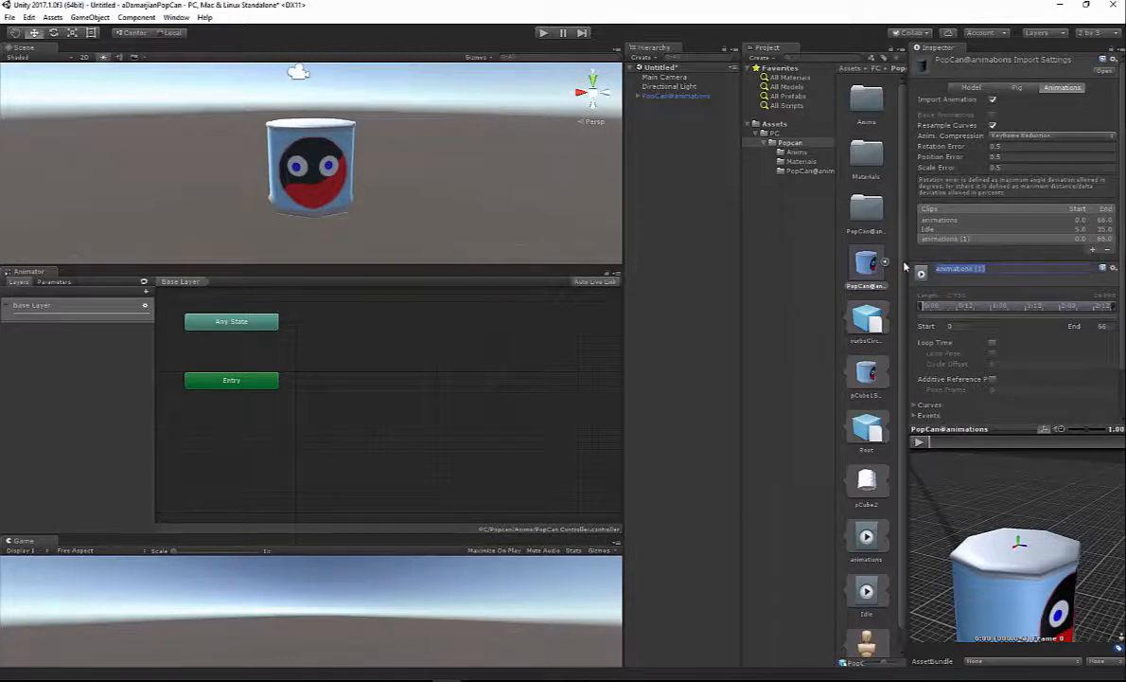
{"action": "type", "text": "Walk"}
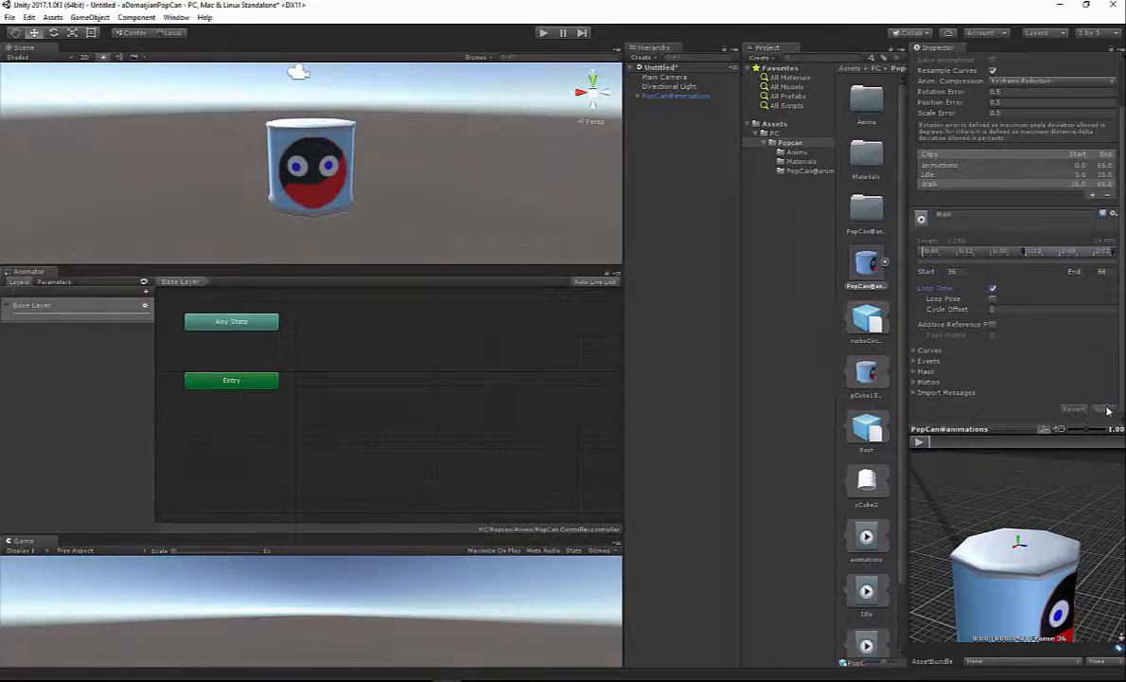
{"action": "left_click", "coordinate": [919, 442]}
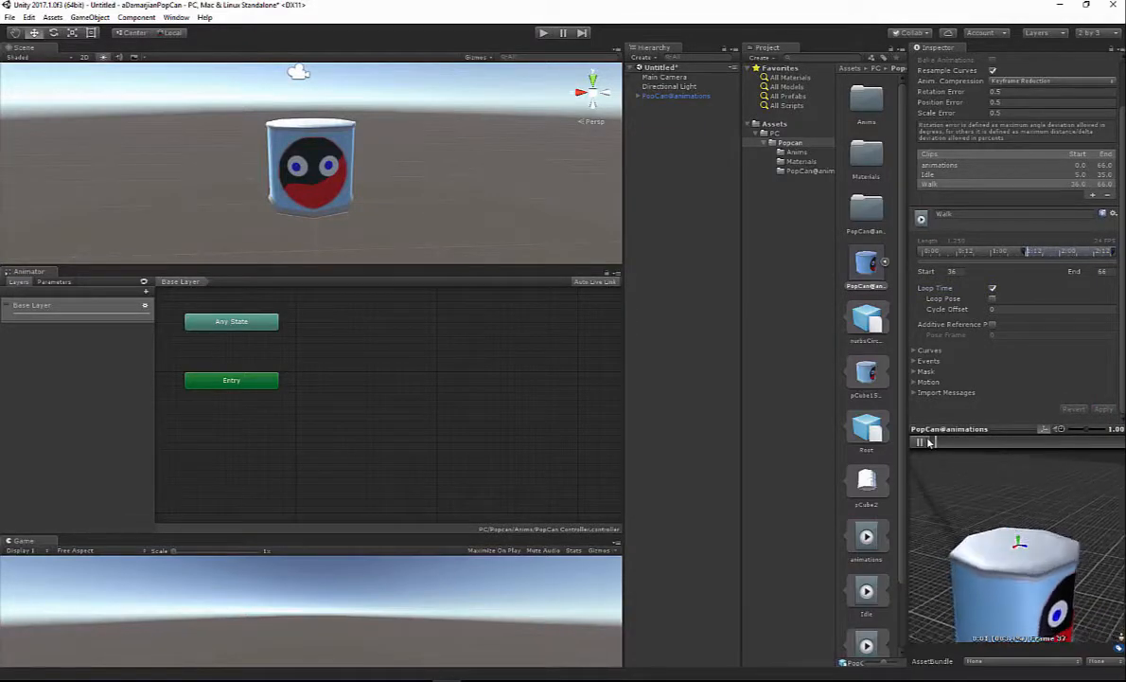
{"action": "scroll", "scroll_direction": "down", "scroll_amount": 3}
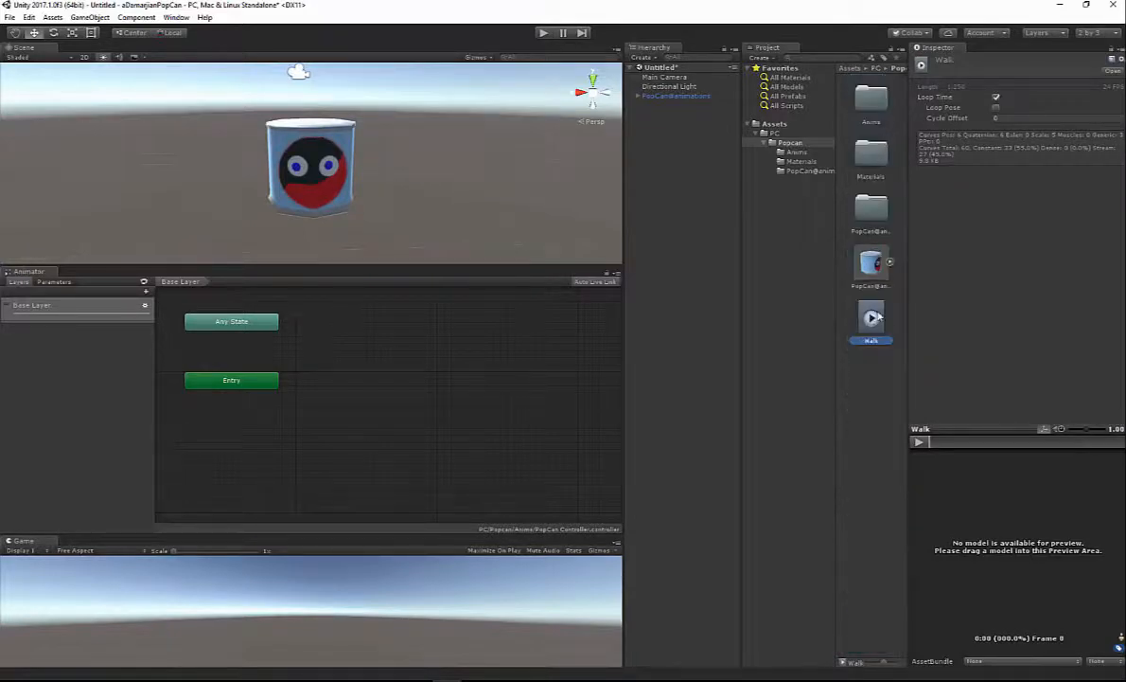
{"action": "left_click", "coordinate": [870, 206]}
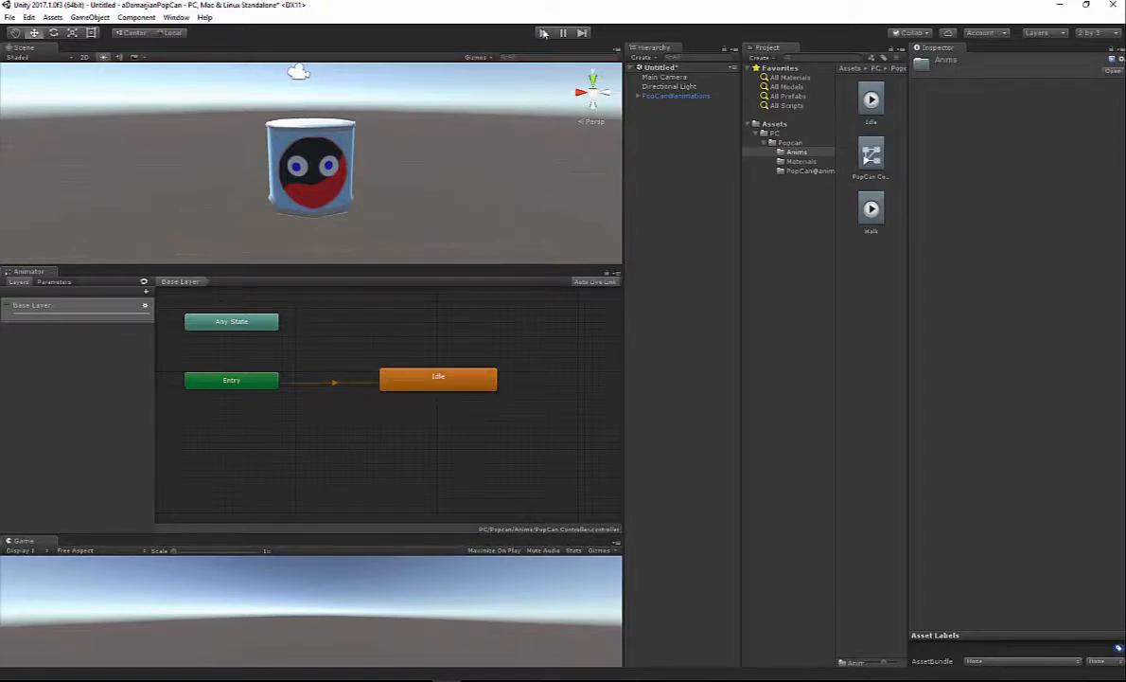
Play, stop and replay the scene to preview the animation
{"action": "left_click", "coordinate": [544, 32]}
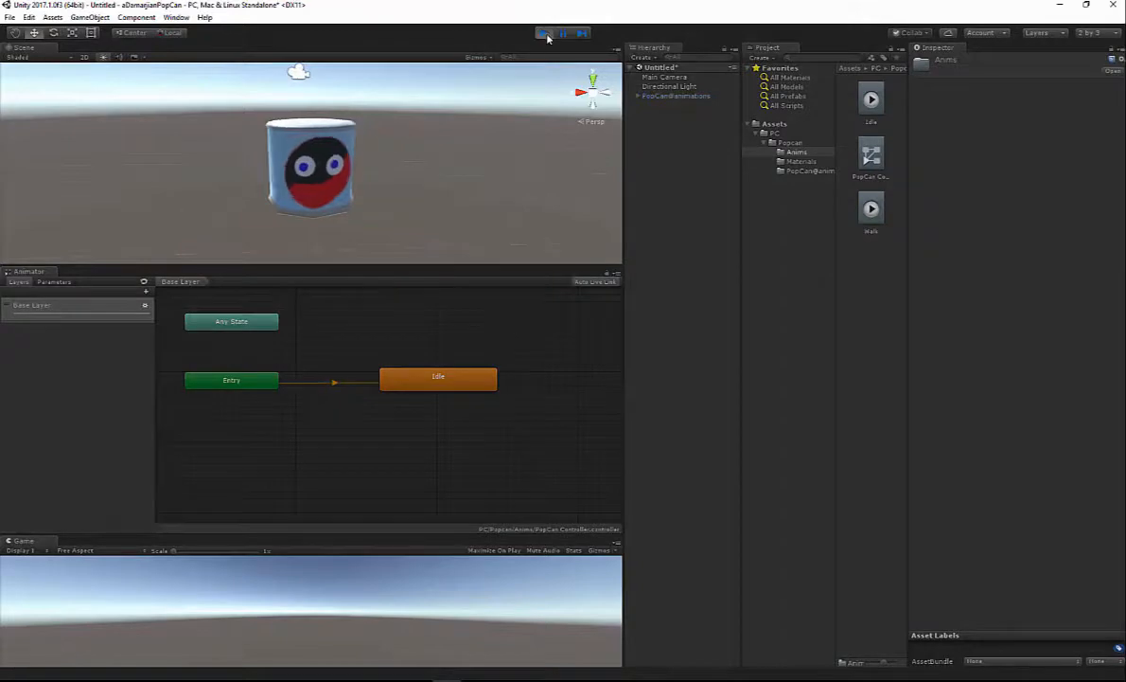
{"action": "left_click", "coordinate": [542, 33]}
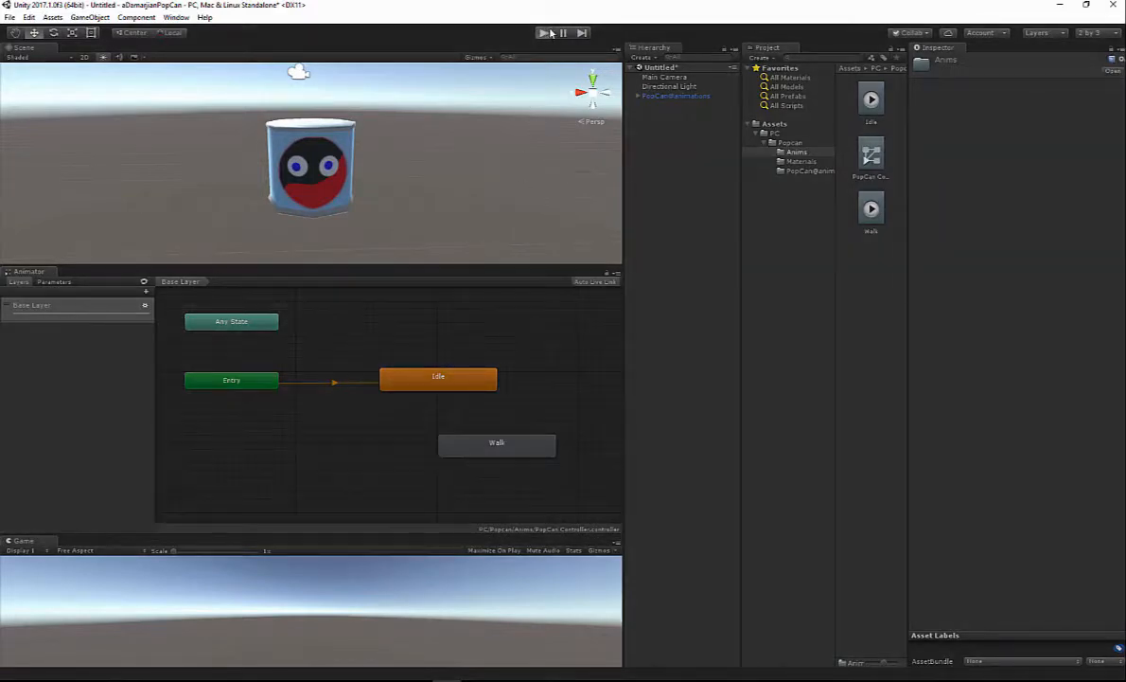
{"action": "left_click", "coordinate": [542, 33]}
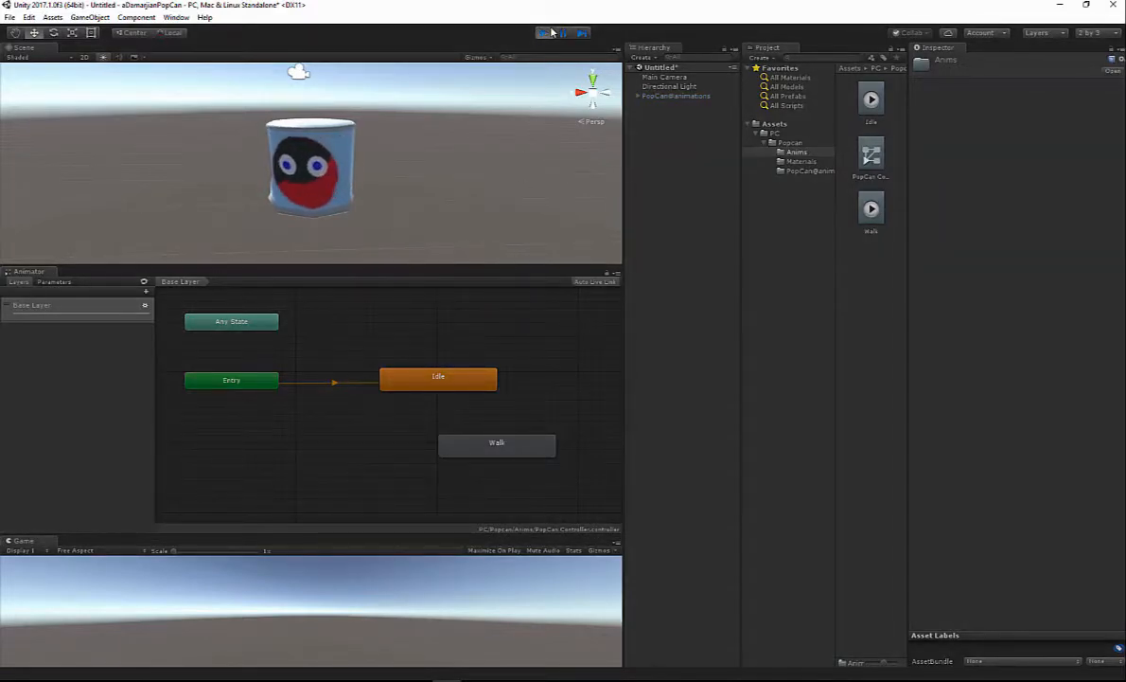
Make the Walk state the PopCan Controller's layer default state
{"action": "left_click", "coordinate": [497, 445]}
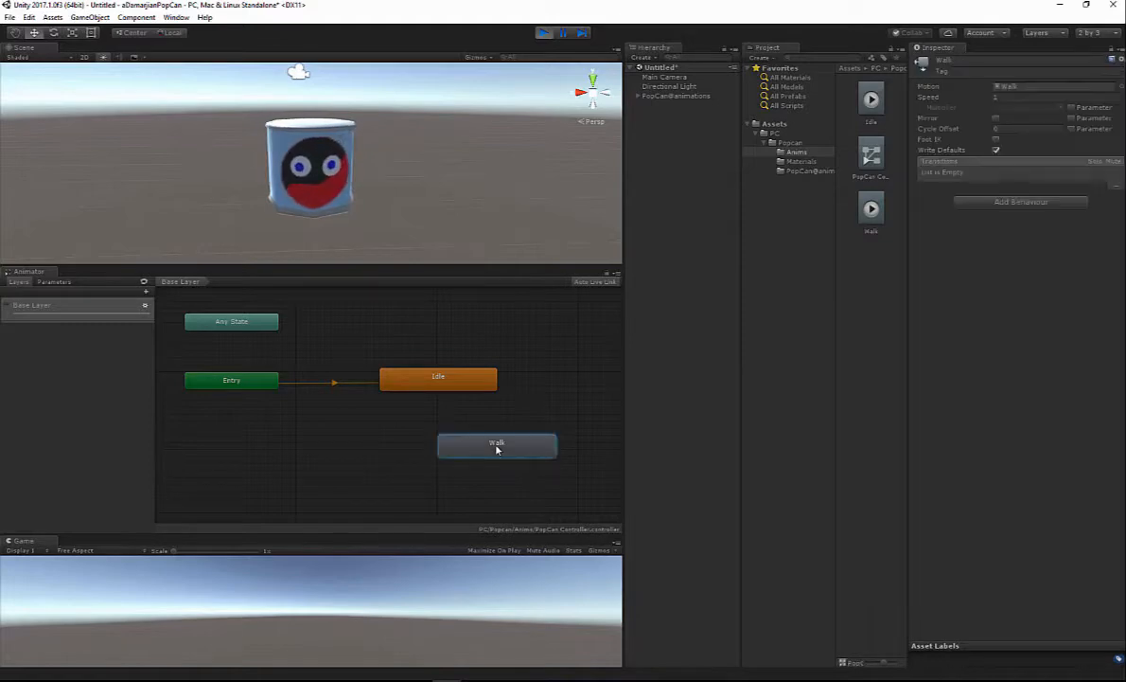
{"action": "right_click", "coordinate": [497, 445]}
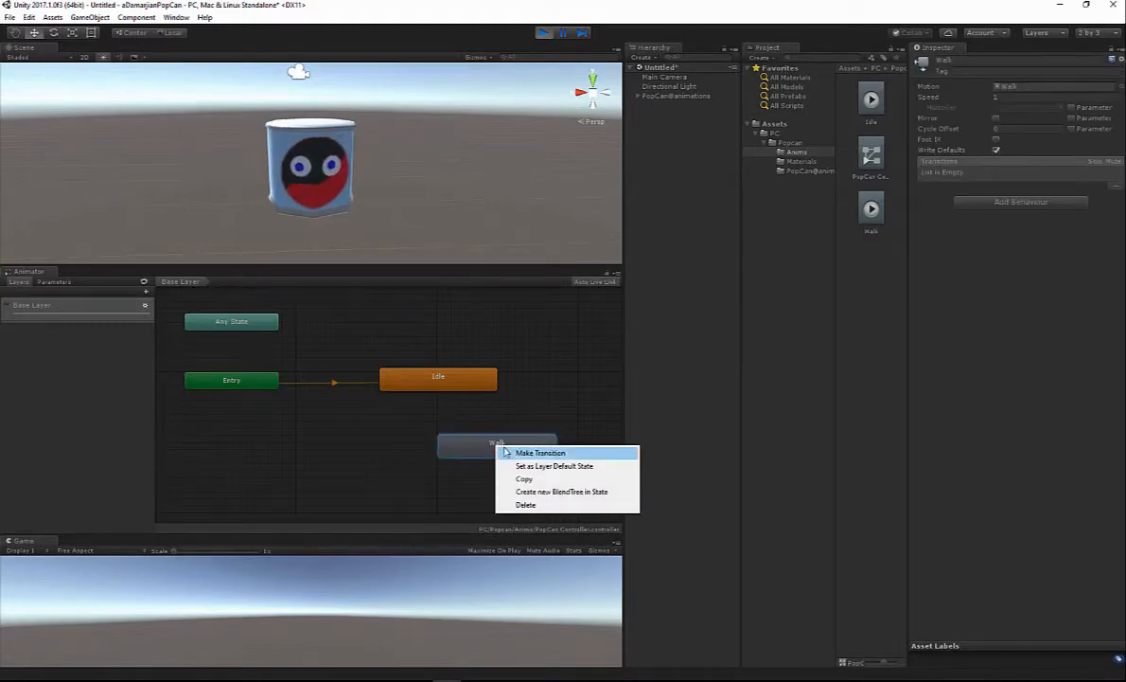
{"action": "left_click", "coordinate": [541, 453]}
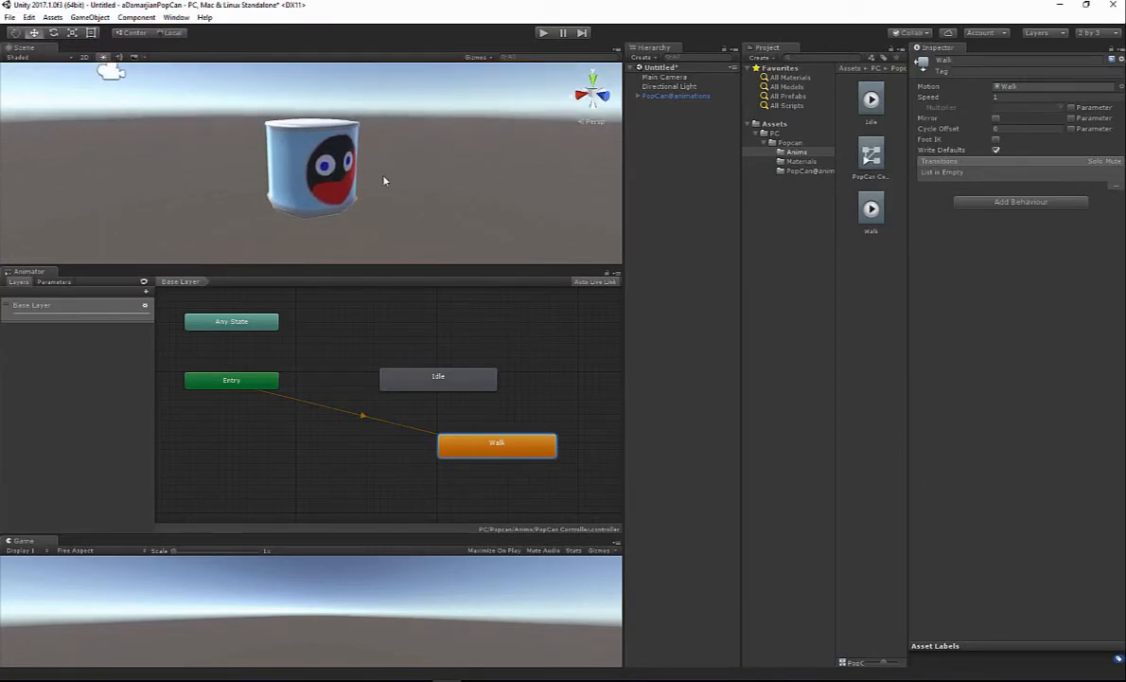
{"action": "mouse_move", "coordinate": [502, 330]}
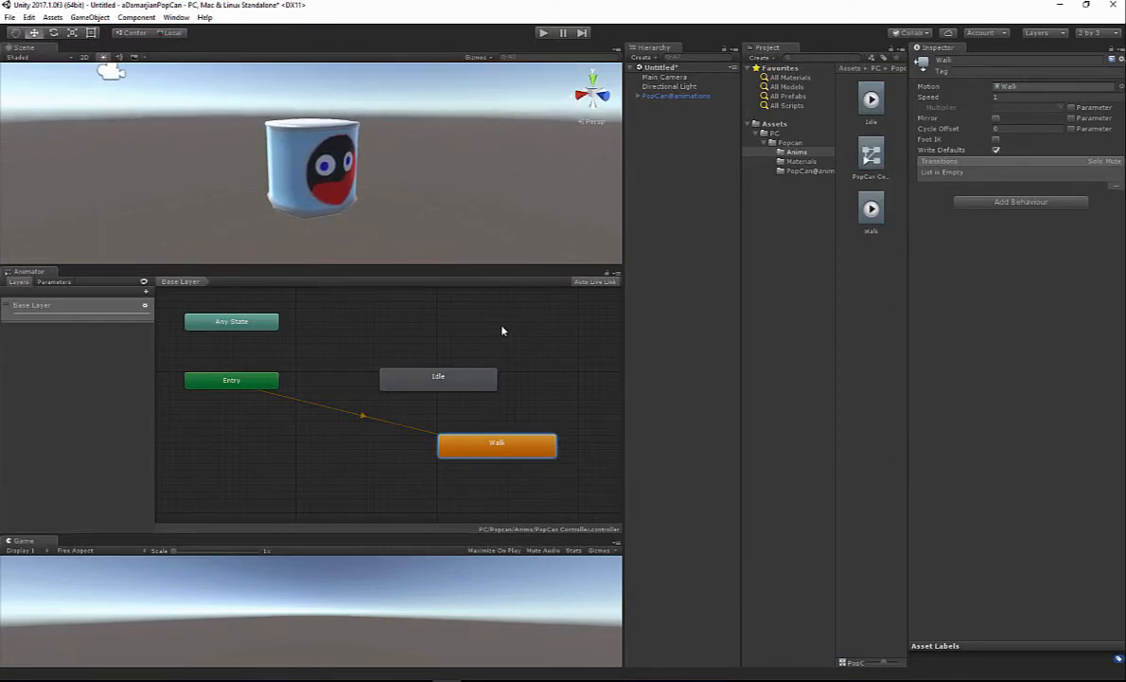